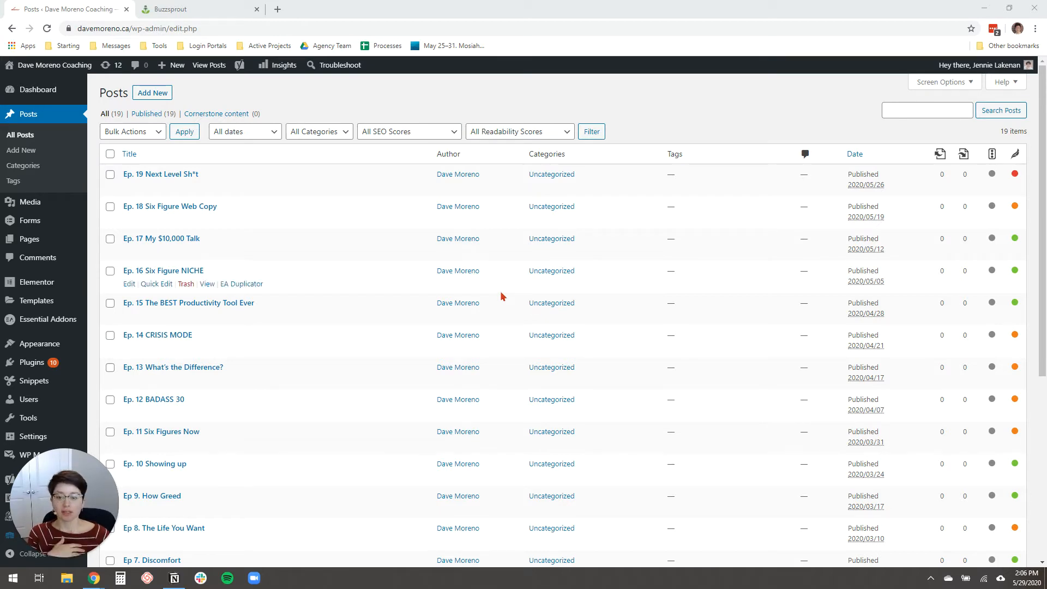
{"action": "mouse_move", "coordinate": [389, 89]}
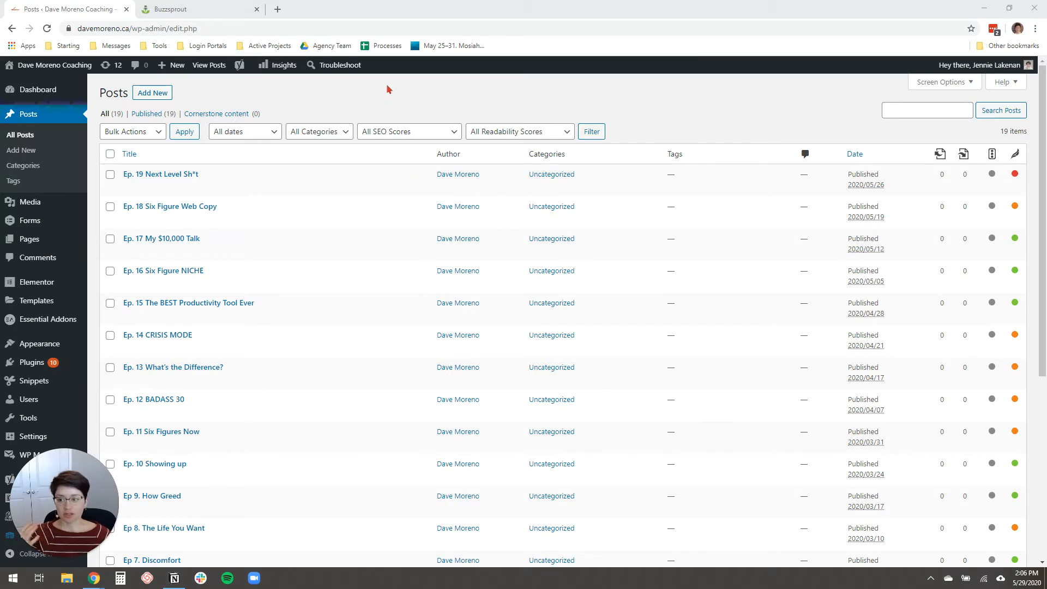
{"action": "mouse_move", "coordinate": [17, 136]}
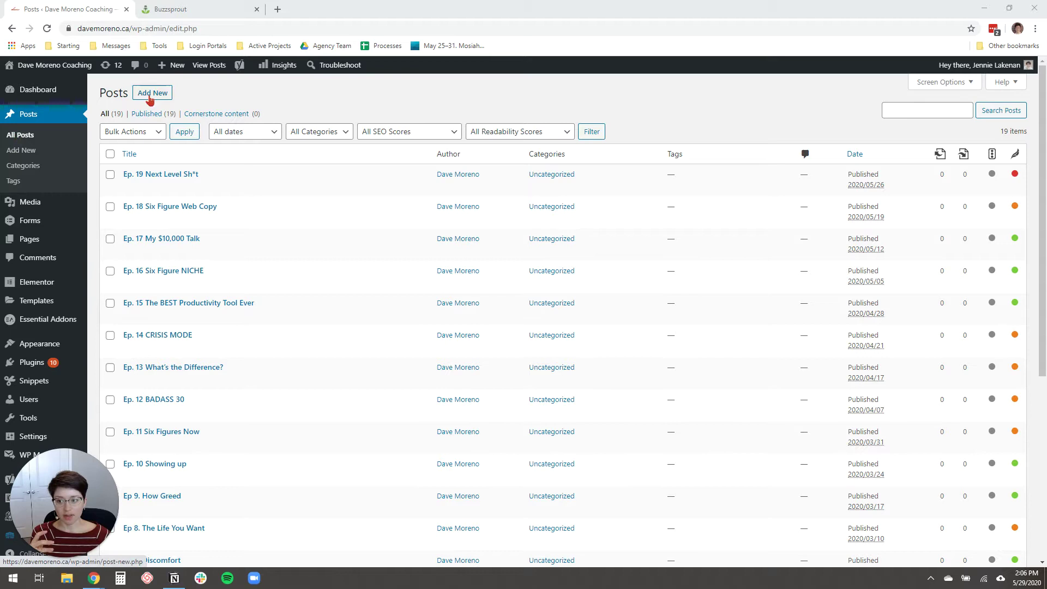
Step: Start a new post and begin its title with 'Ep. 19'
{"action": "left_click", "coordinate": [152, 92]}
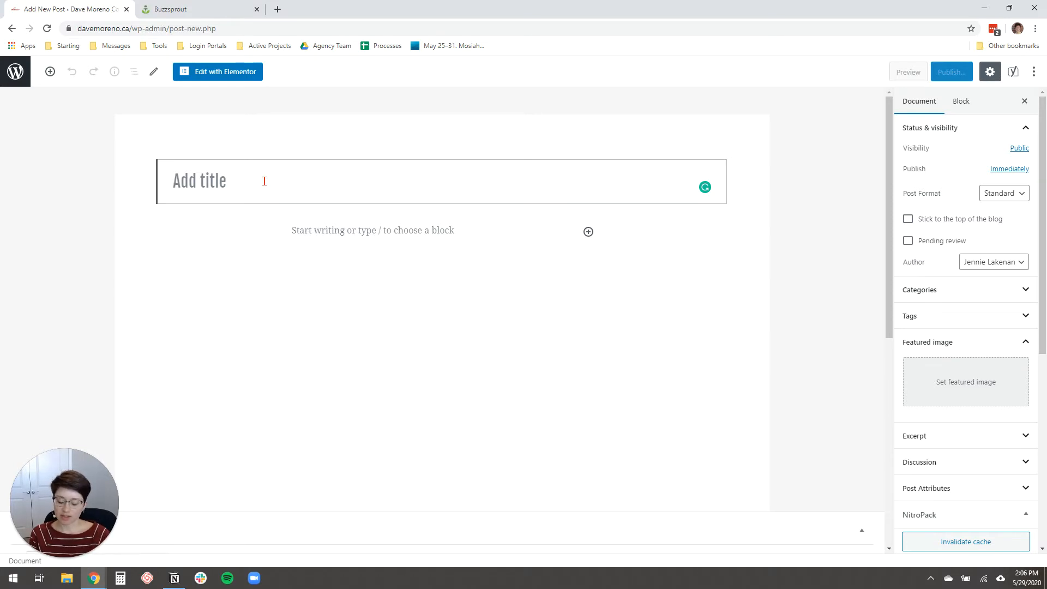
{"action": "type", "text": "Ep"}
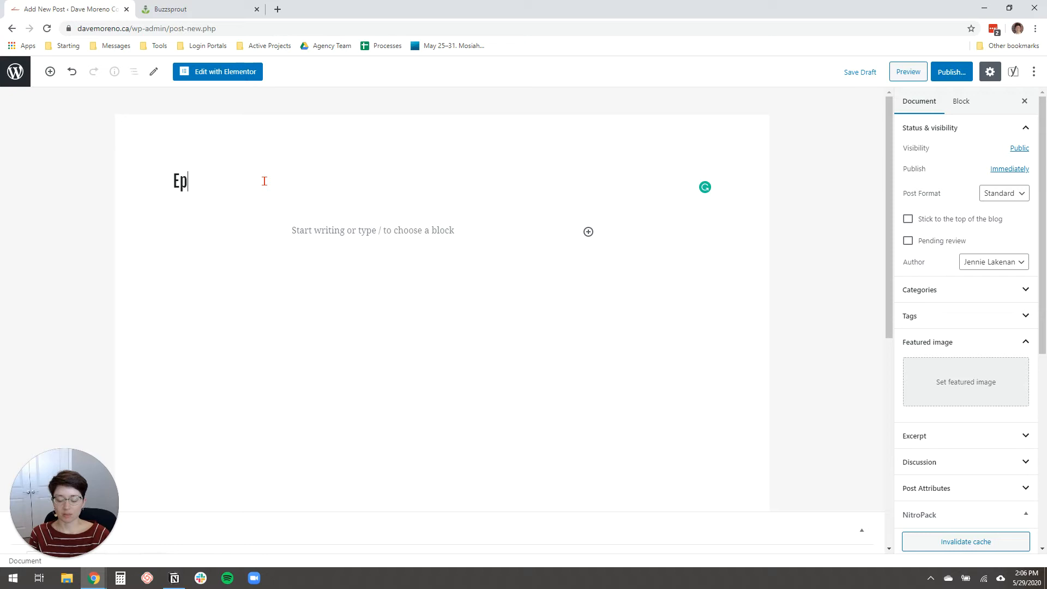
{"action": "type", "text": ". 19"}
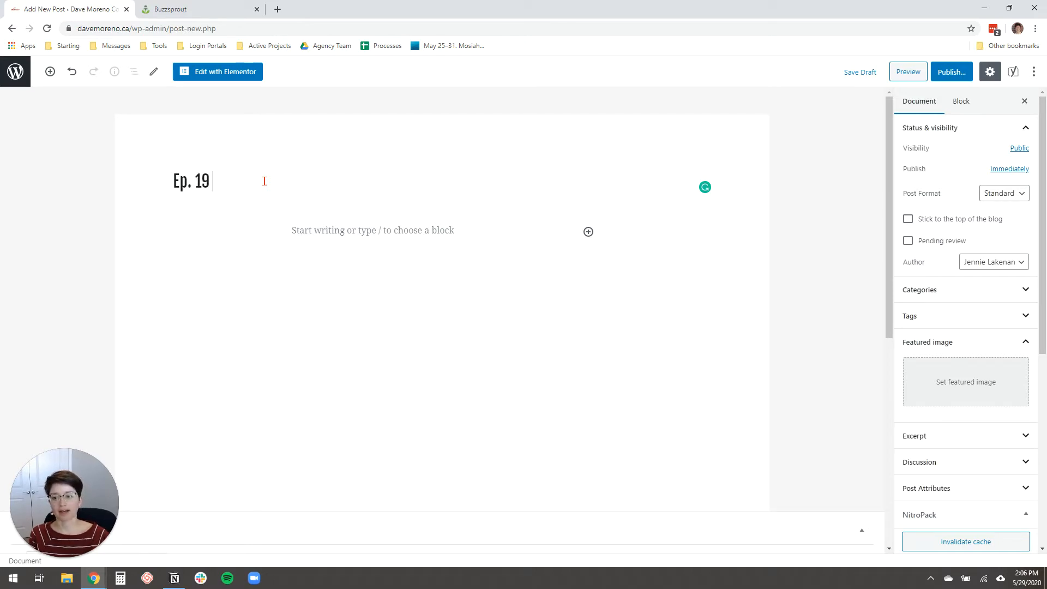
{"action": "mouse_move", "coordinate": [188, 10]}
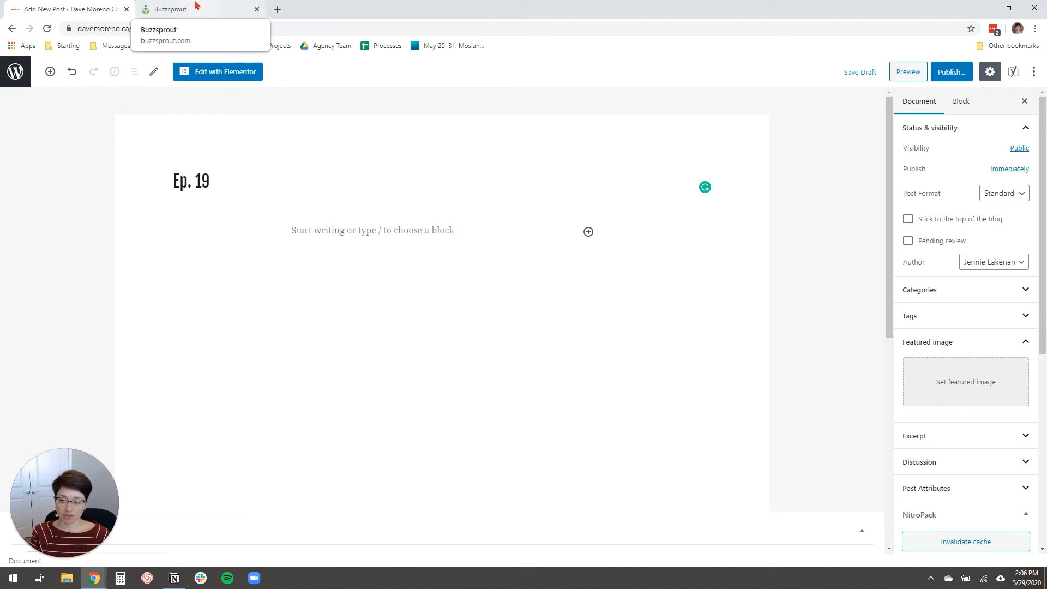
Step: Finish the title as 'Ep. 19 Next Level Sh*t', checking it against the Buzzsprout episode name
{"action": "left_click", "coordinate": [180, 9]}
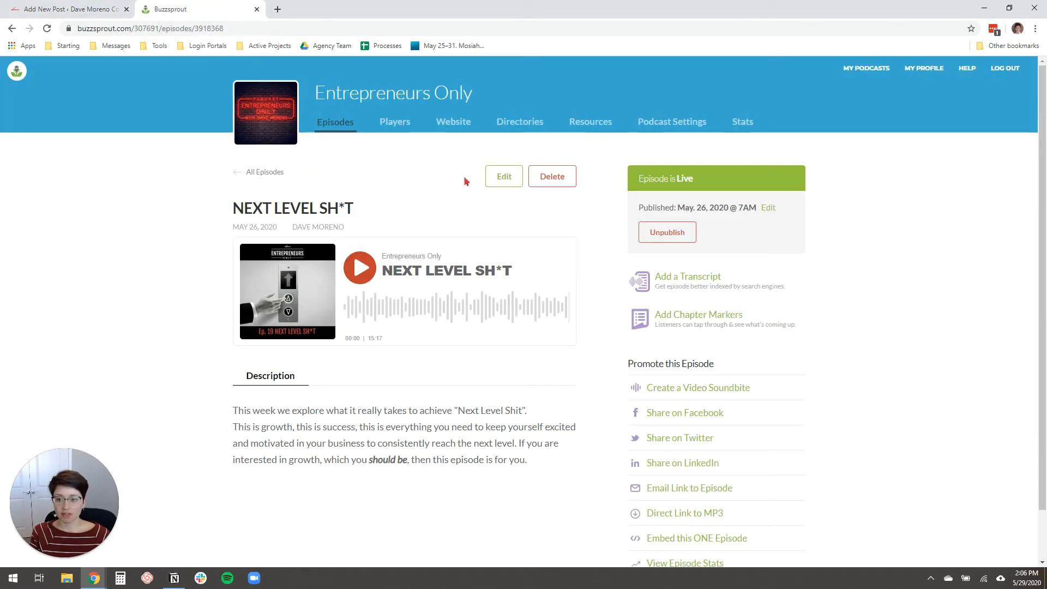
{"action": "mouse_move", "coordinate": [371, 208]}
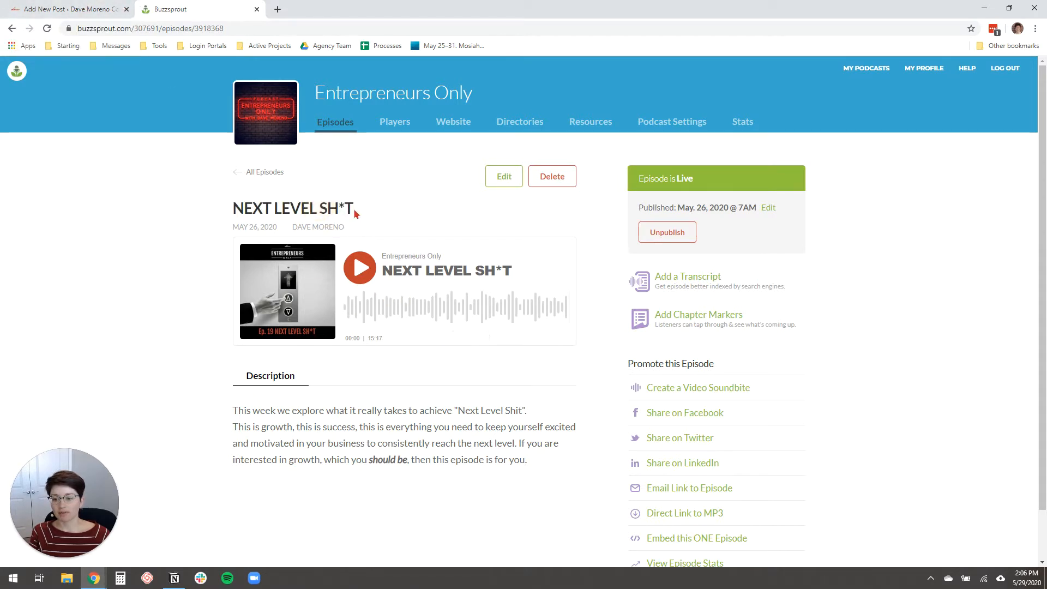
{"action": "left_click", "coordinate": [60, 9]}
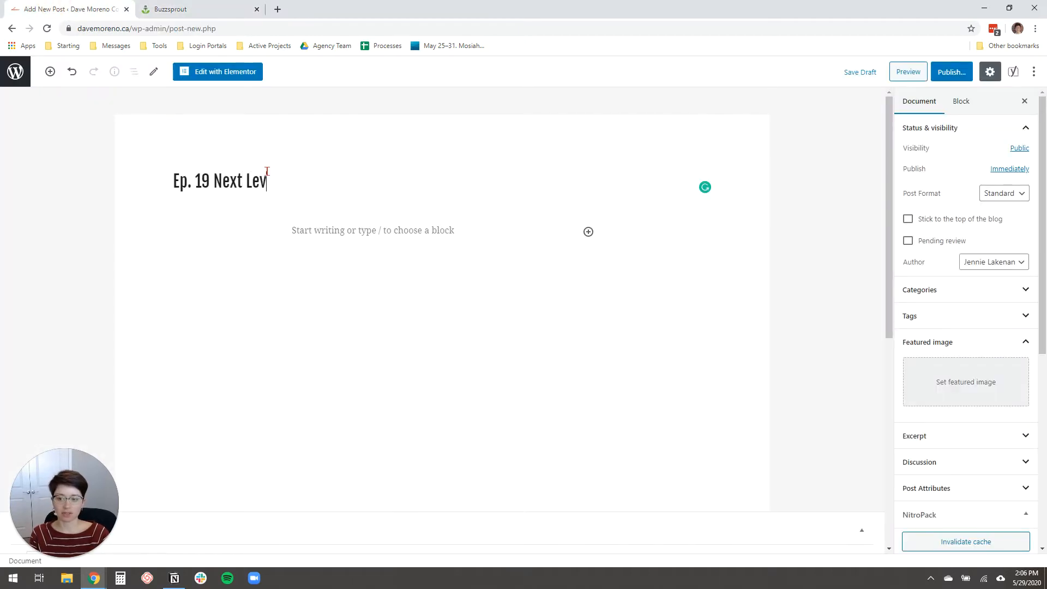
{"action": "type", "text": "el Sh*t"}
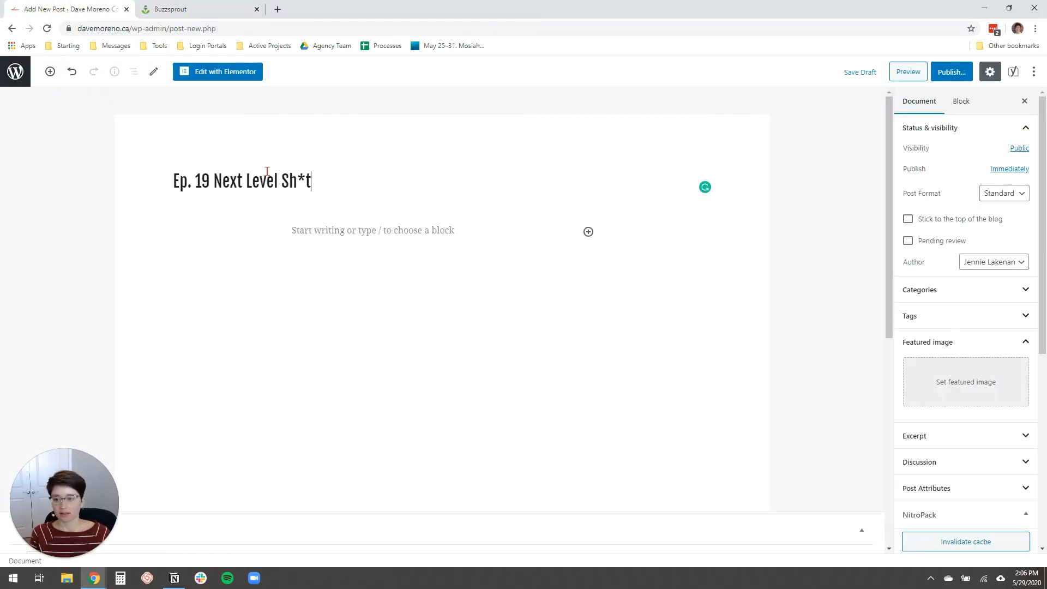
{"action": "left_click", "coordinate": [180, 9]}
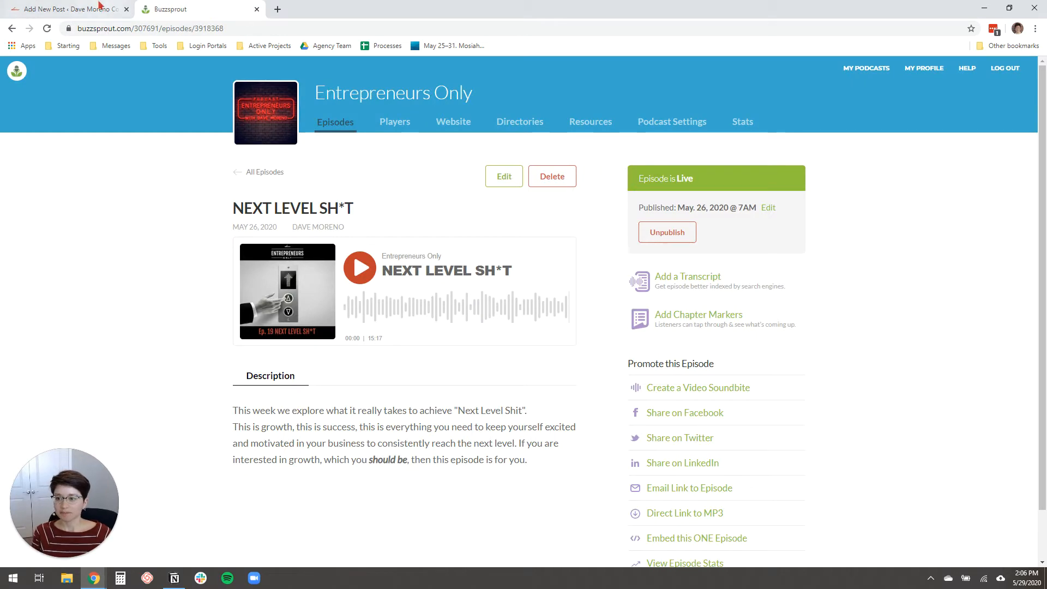
{"action": "left_click", "coordinate": [66, 9]}
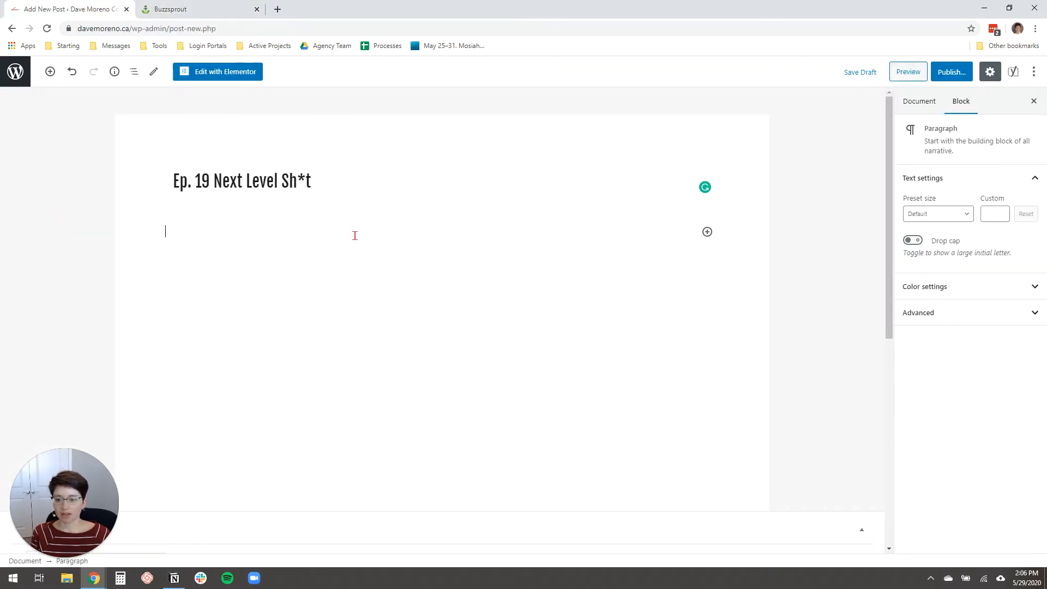
Step: Insert an empty Custom HTML block as the first body block
{"action": "left_click", "coordinate": [707, 231]}
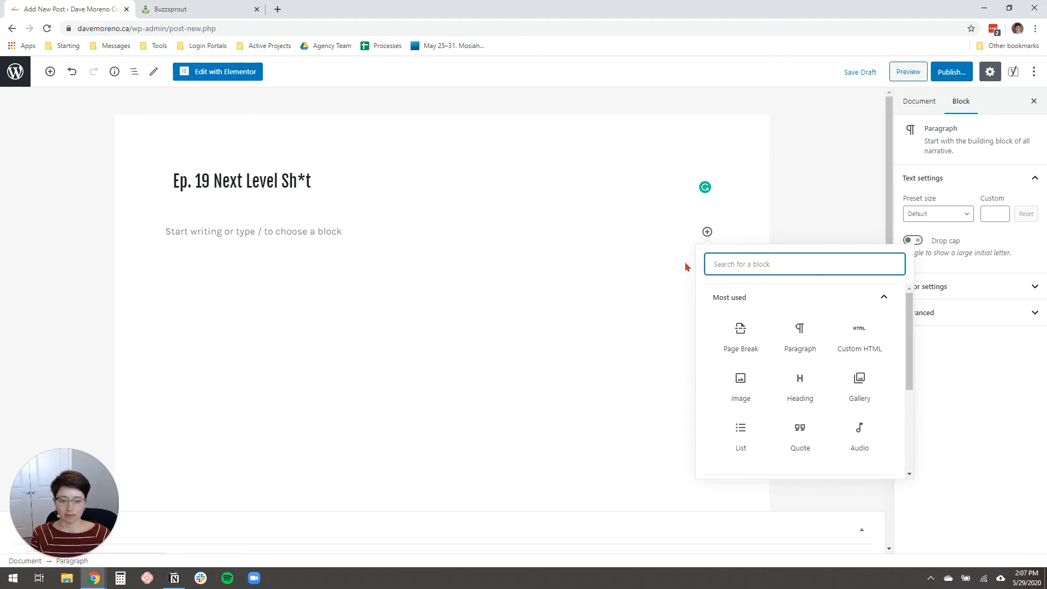
{"action": "type", "text": "h"}
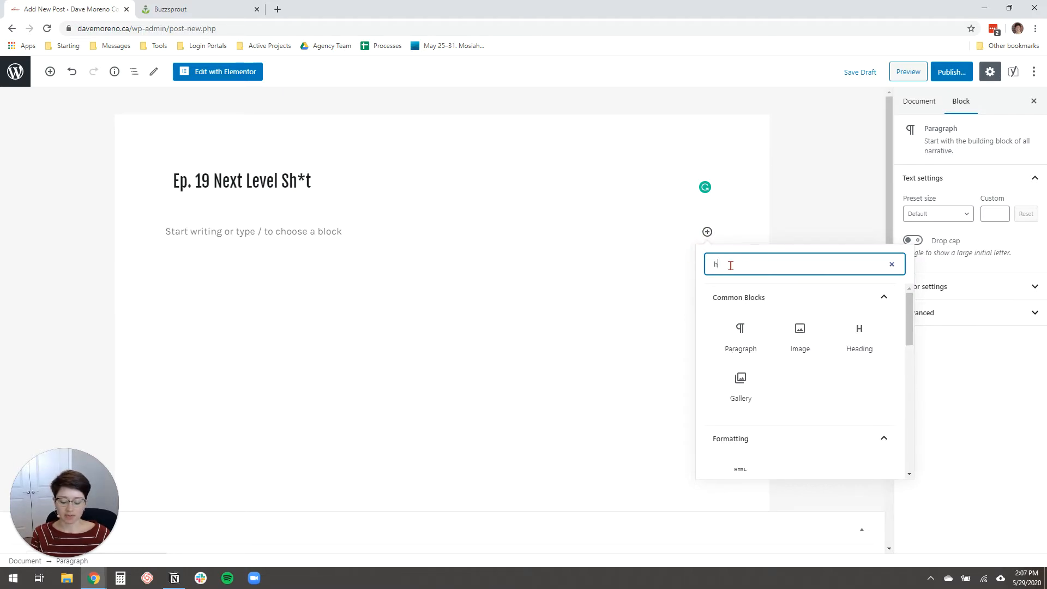
{"action": "type", "text": "tm"}
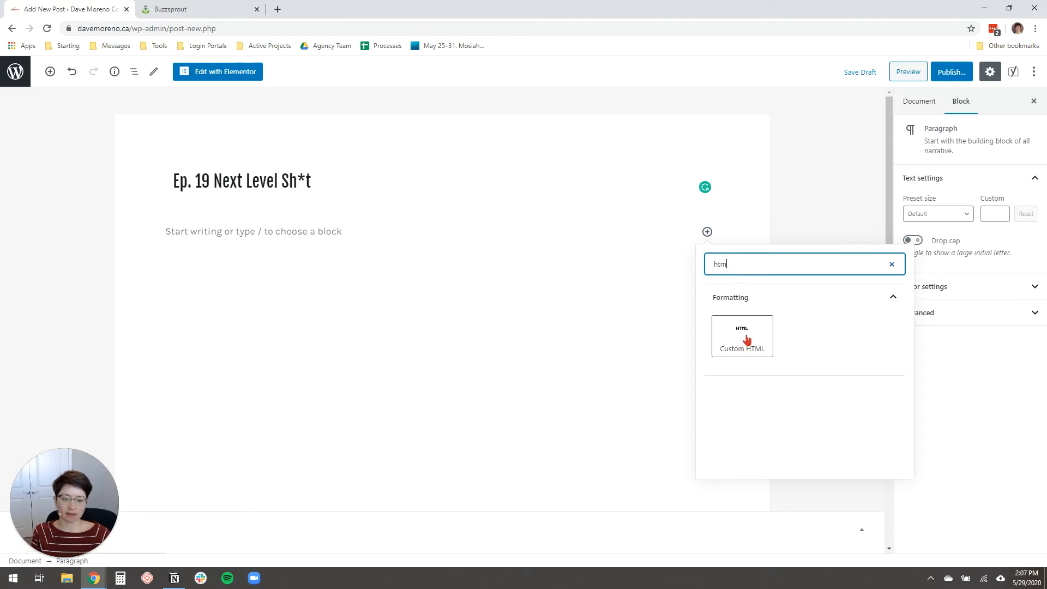
{"action": "left_click", "coordinate": [741, 336]}
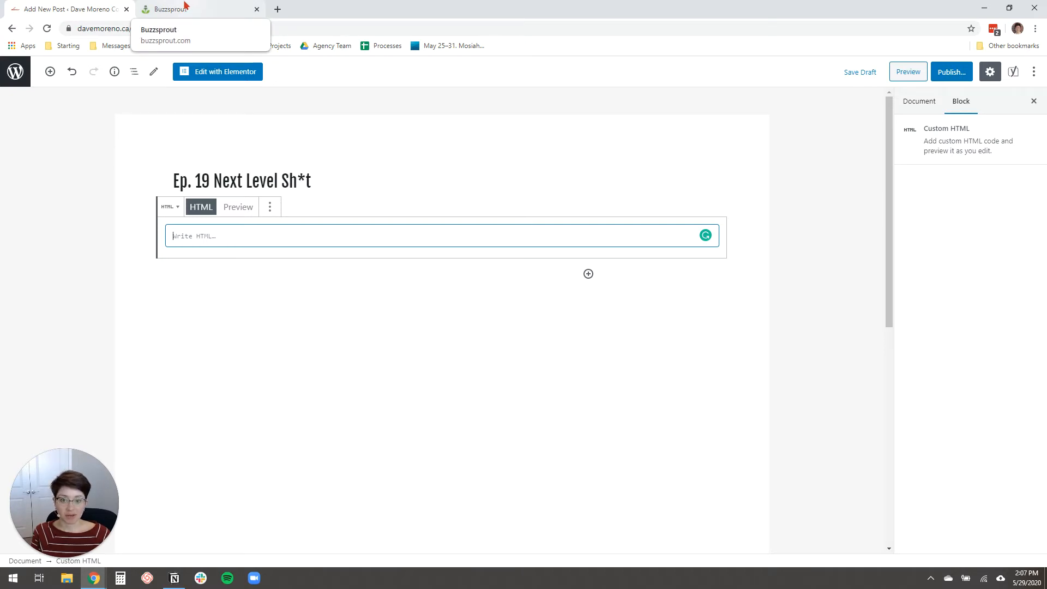
Step: Copy the single-episode player embed code from Buzzsprout for the Custom HTML block
{"action": "left_click", "coordinate": [180, 9]}
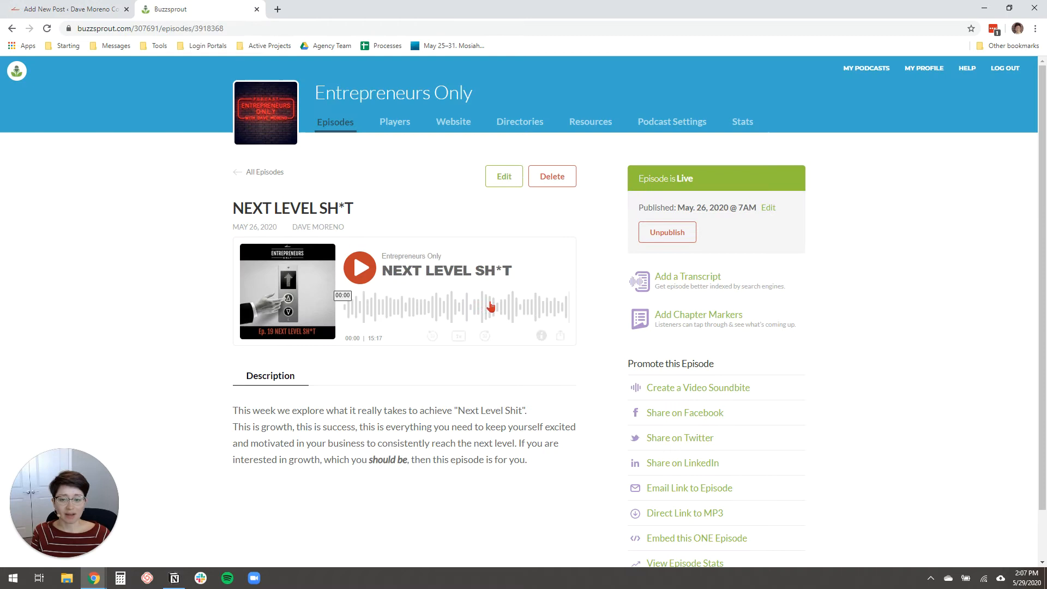
{"action": "mouse_move", "coordinate": [606, 400]}
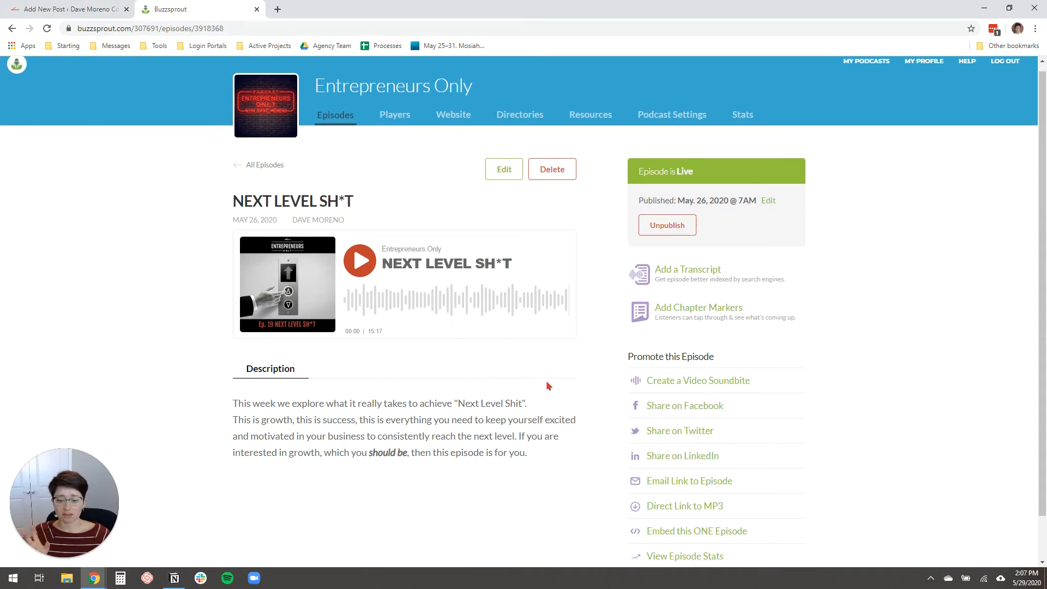
{"action": "scroll", "scroll_direction": "down", "scroll_amount": 3}
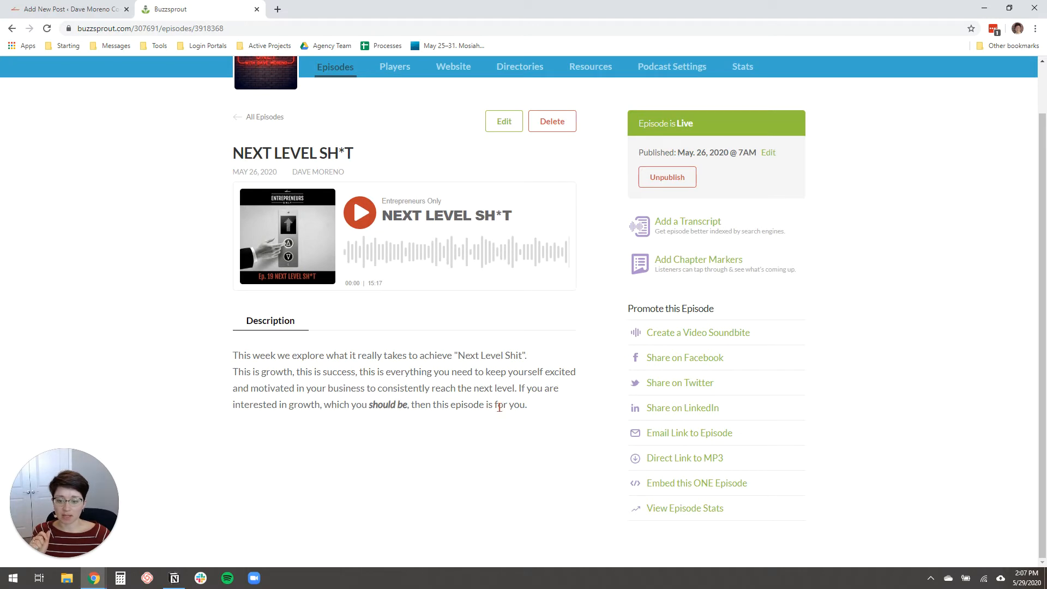
{"action": "mouse_move", "coordinate": [703, 486]}
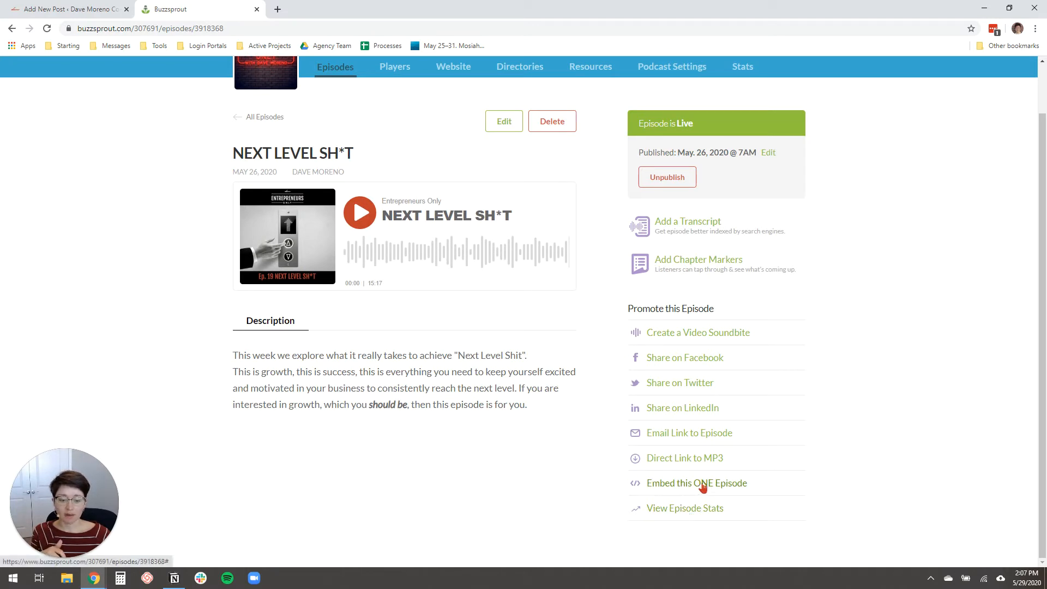
{"action": "mouse_move", "coordinate": [709, 499]}
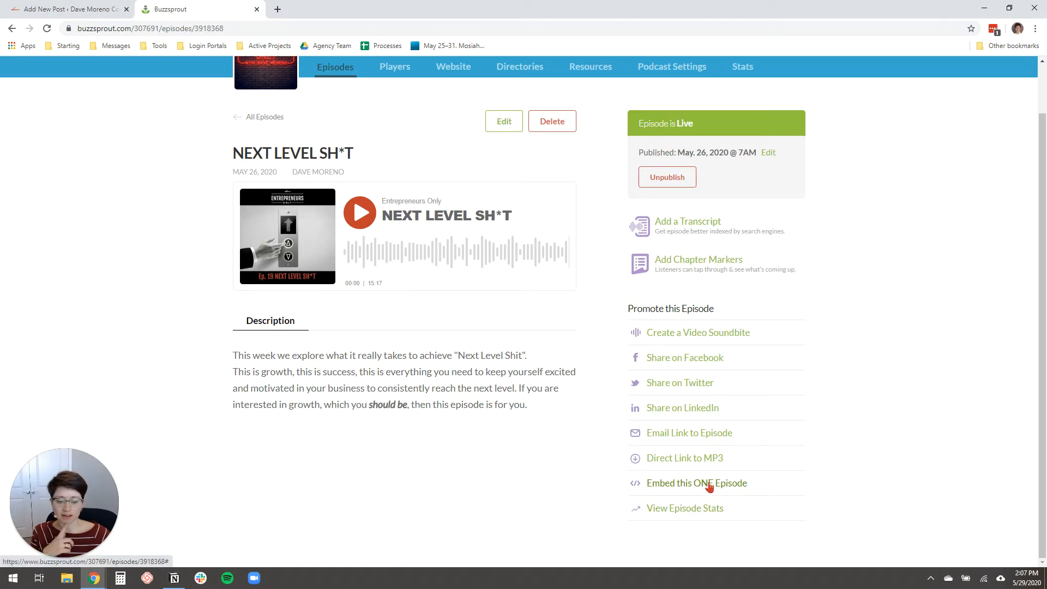
{"action": "left_click", "coordinate": [696, 483]}
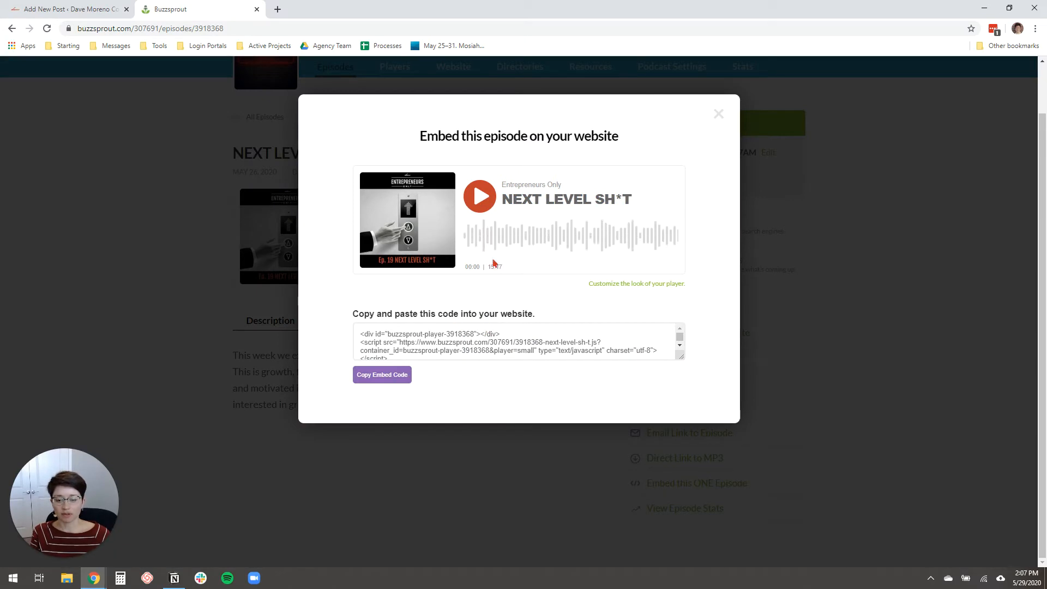
{"action": "left_click", "coordinate": [382, 375]}
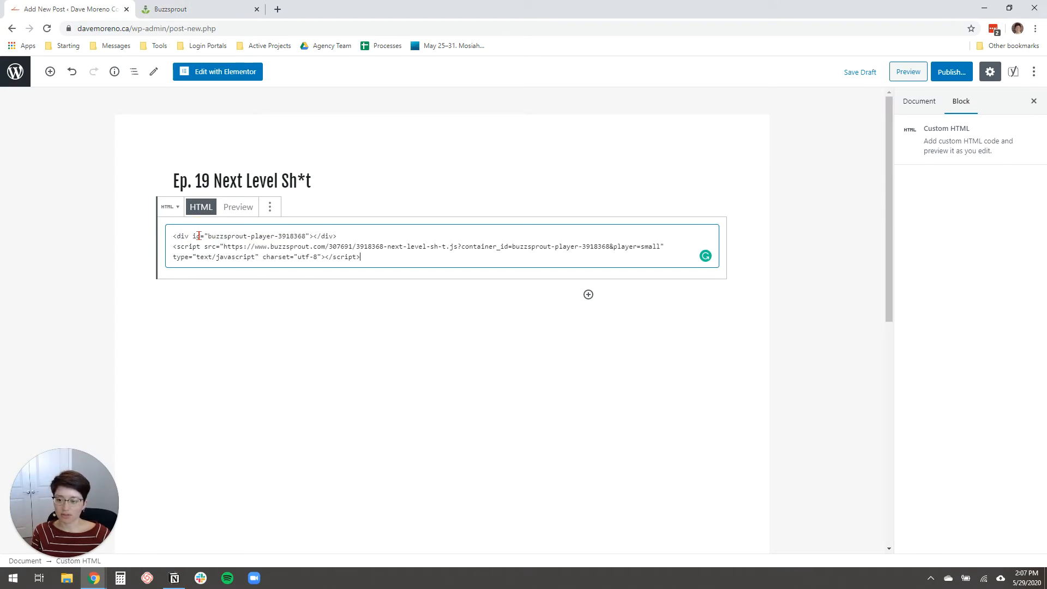
Step: Add a new Paragraph block below the pasted player code
{"action": "right_click", "coordinate": [200, 236]}
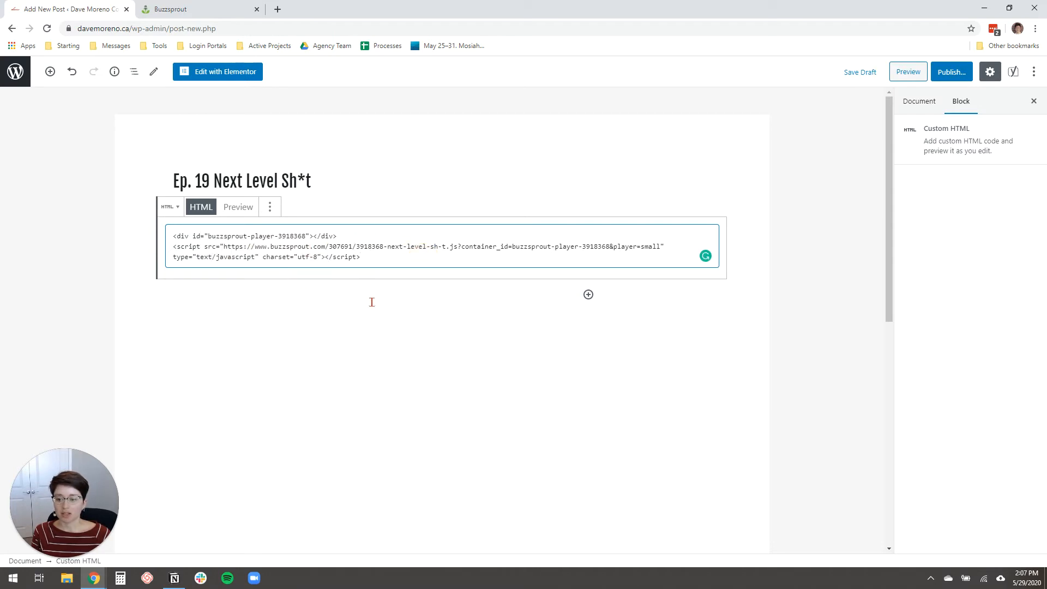
{"action": "mouse_move", "coordinate": [588, 294]}
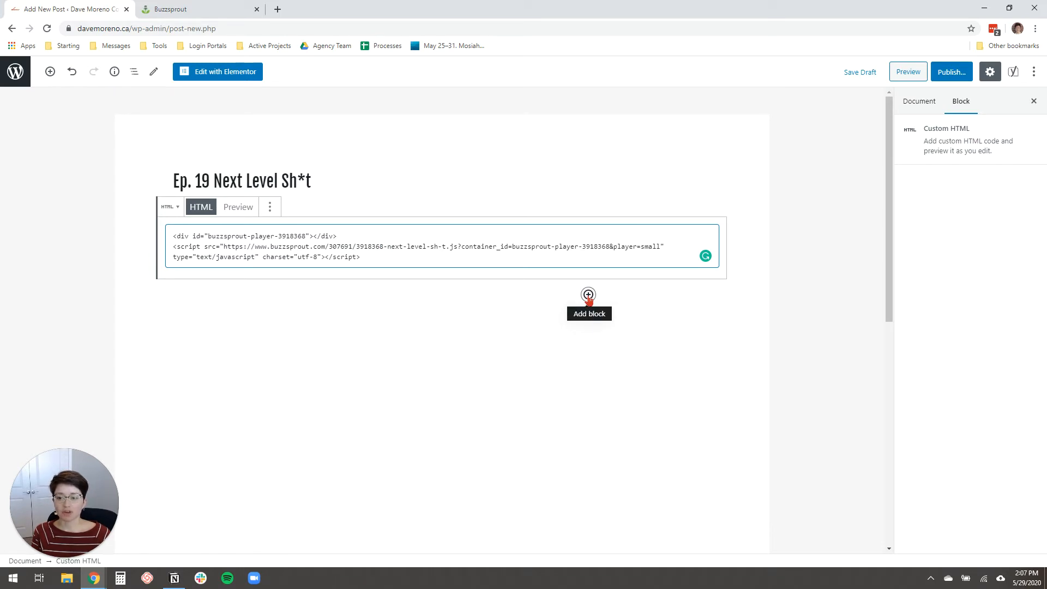
{"action": "left_click", "coordinate": [588, 294]}
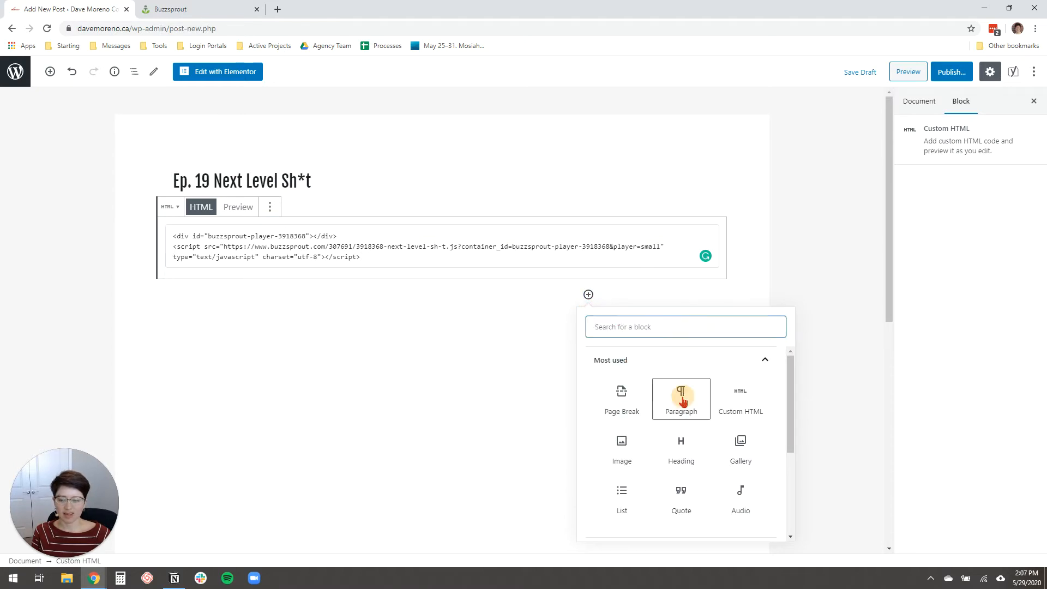
{"action": "left_click", "coordinate": [196, 9]}
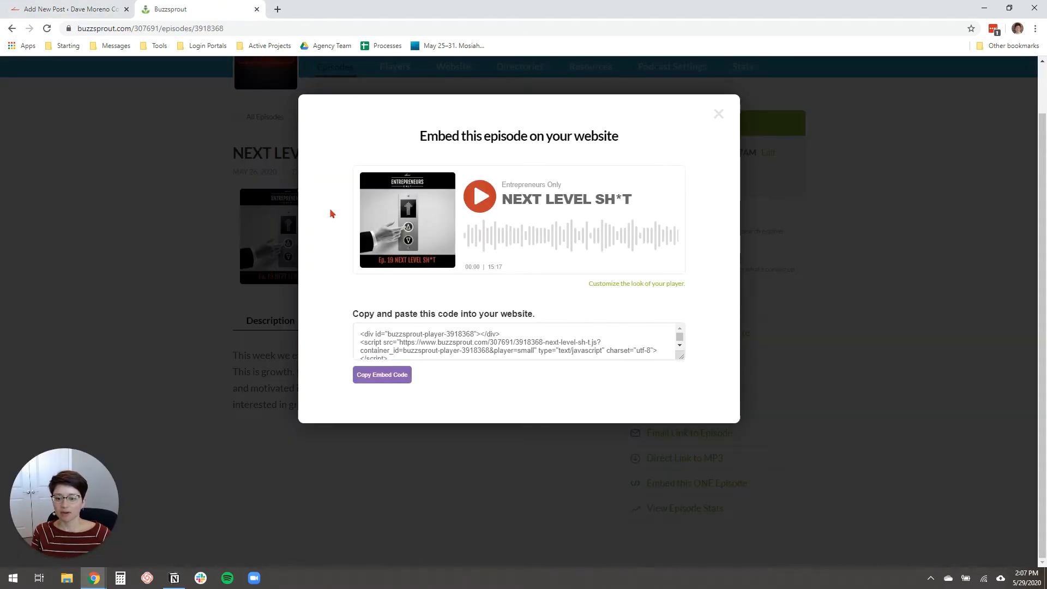
Step: Paste the Buzzsprout episode description into the empty paragraph block
{"action": "left_click", "coordinate": [718, 113]}
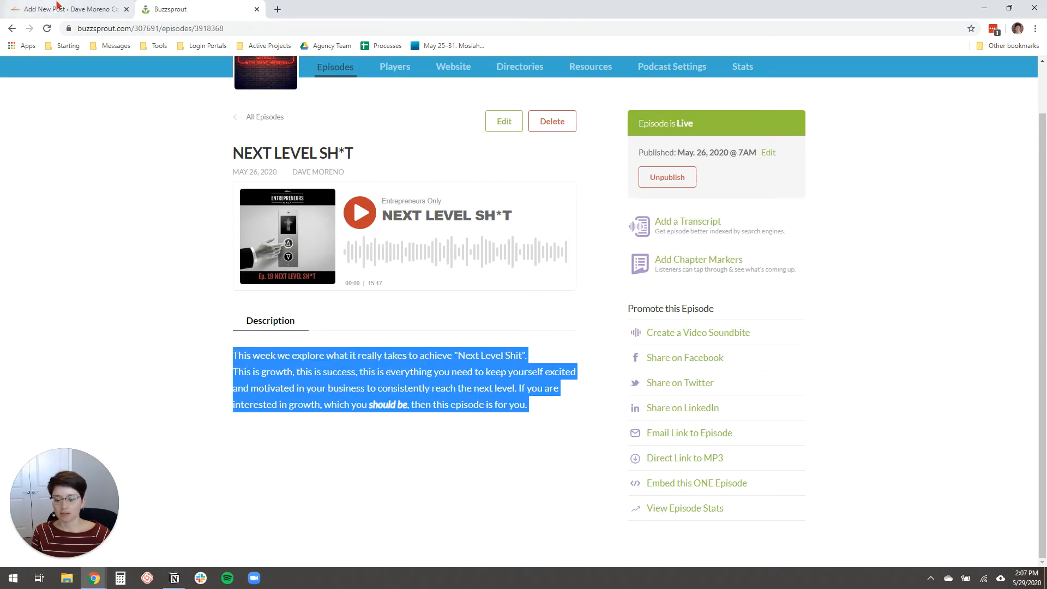
{"action": "left_click", "coordinate": [60, 9]}
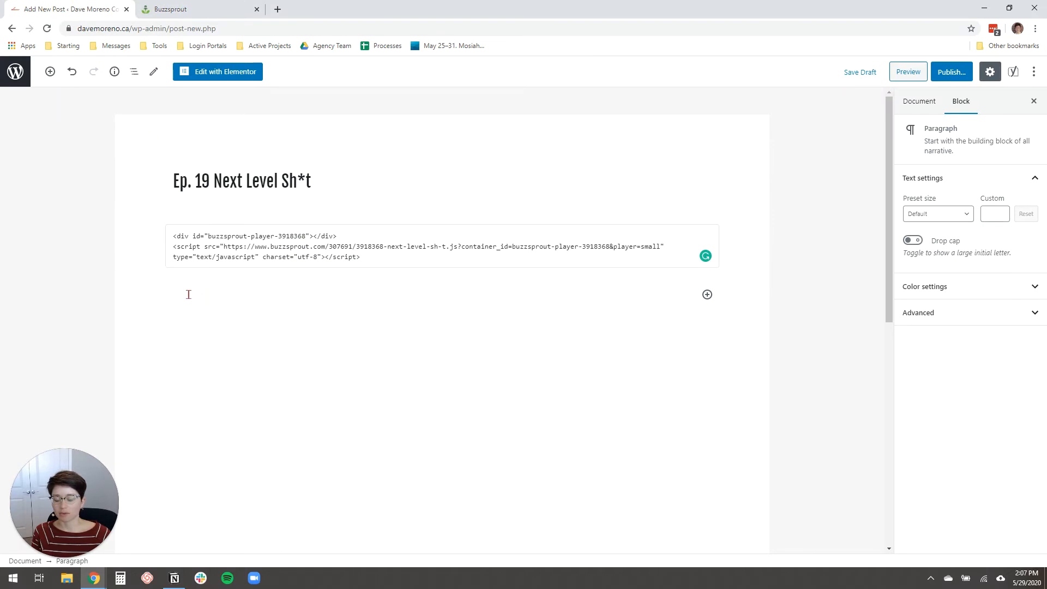
{"action": "right_click", "coordinate": [189, 295]}
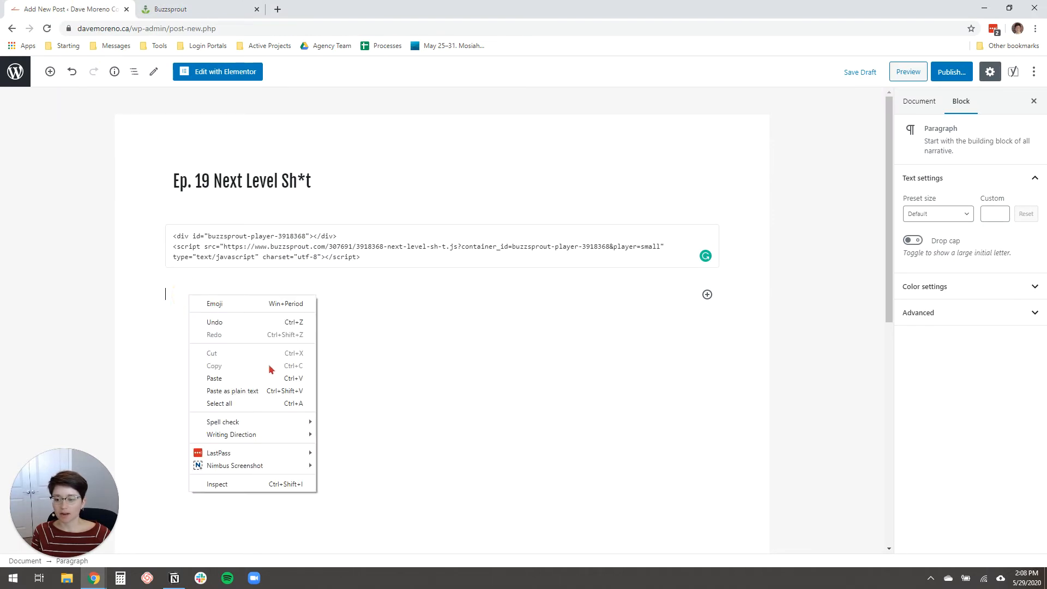
{"action": "left_click", "coordinate": [214, 377]}
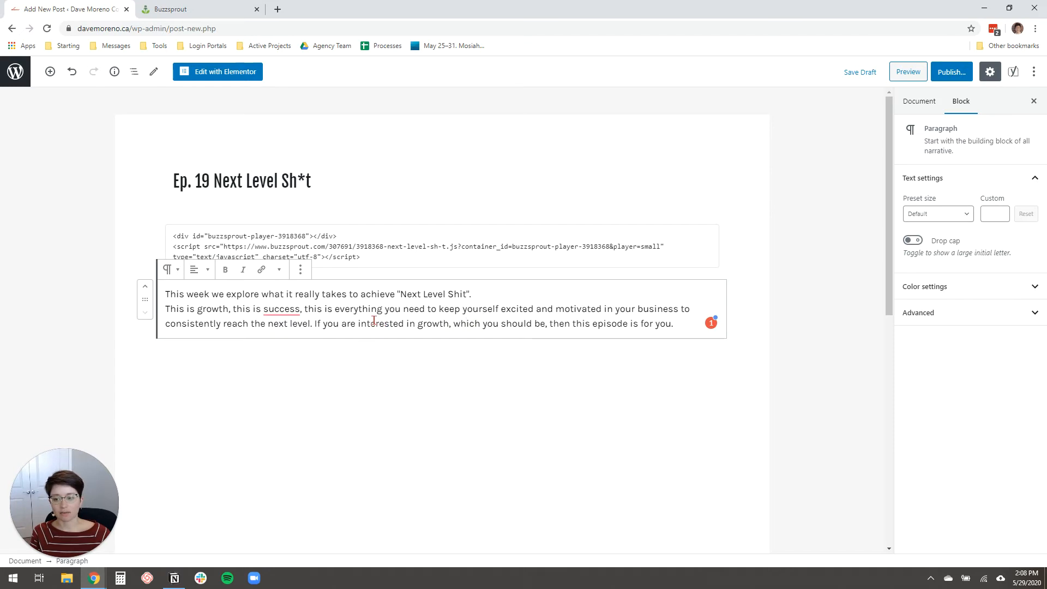
Step: Make 'should be,' bold italic to match the Buzzsprout description's emphasis
{"action": "left_click", "coordinate": [177, 9]}
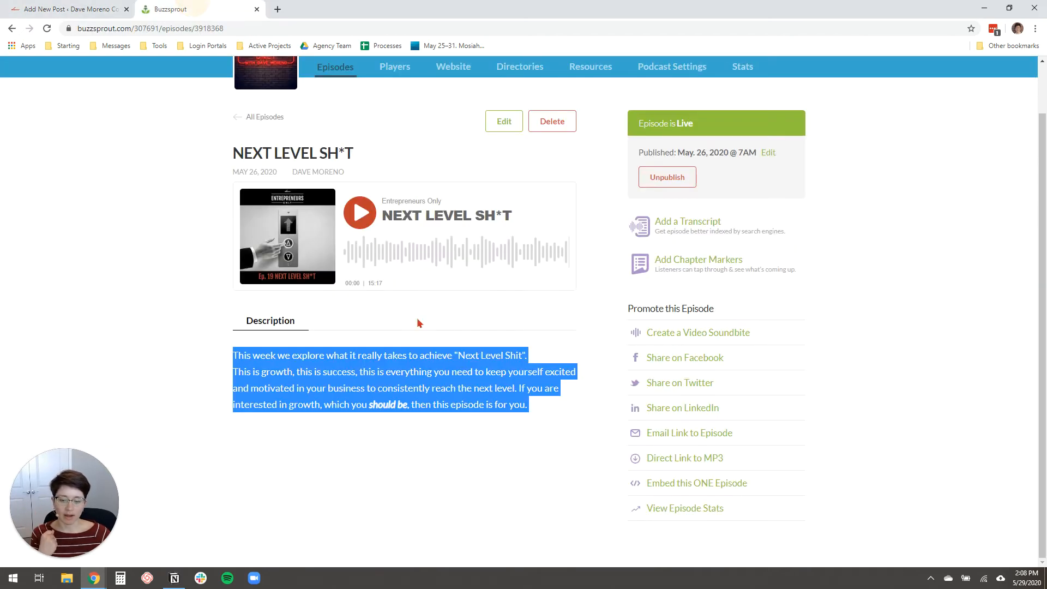
{"action": "left_click", "coordinate": [372, 401]}
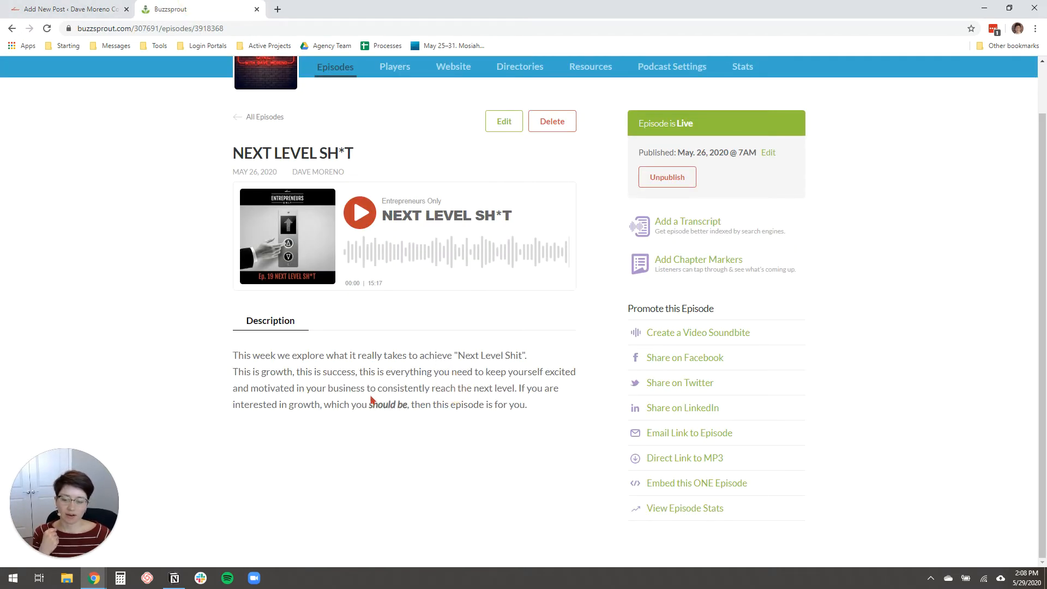
{"action": "mouse_move", "coordinate": [403, 401]}
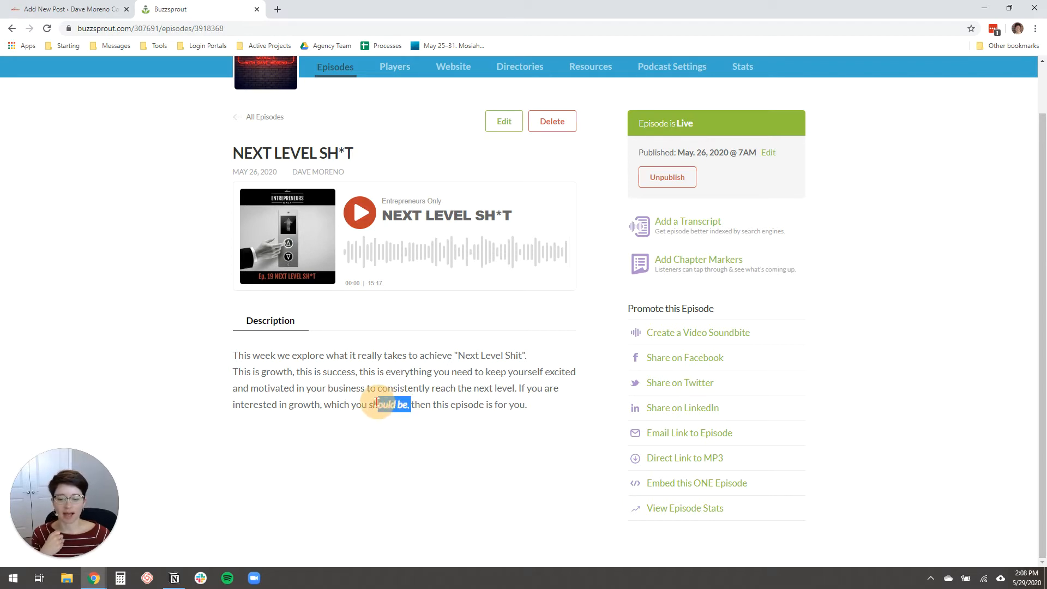
{"action": "left_click", "coordinate": [60, 9]}
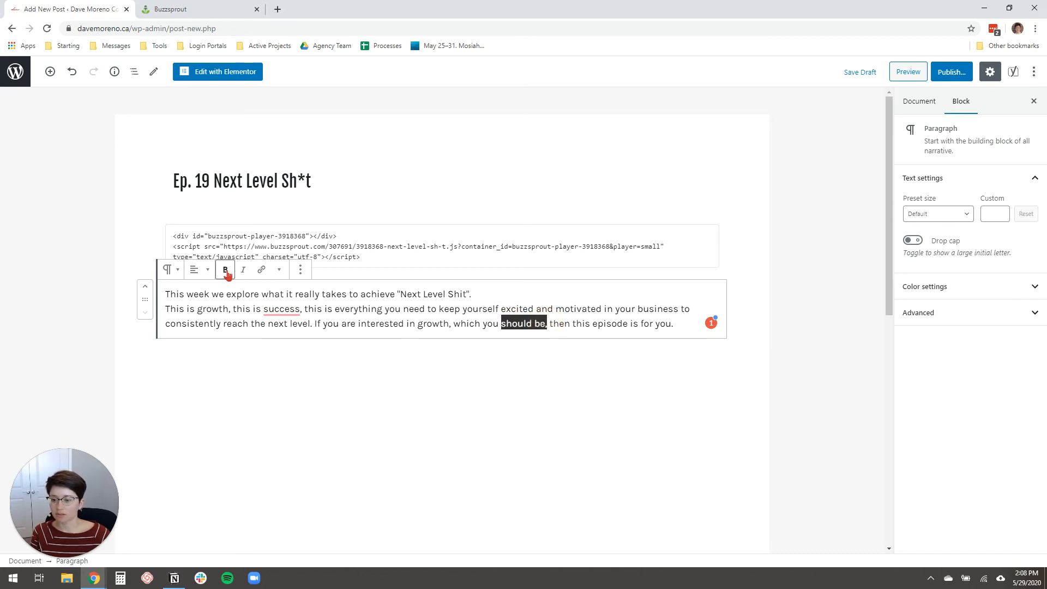
{"action": "mouse_move", "coordinate": [224, 269]}
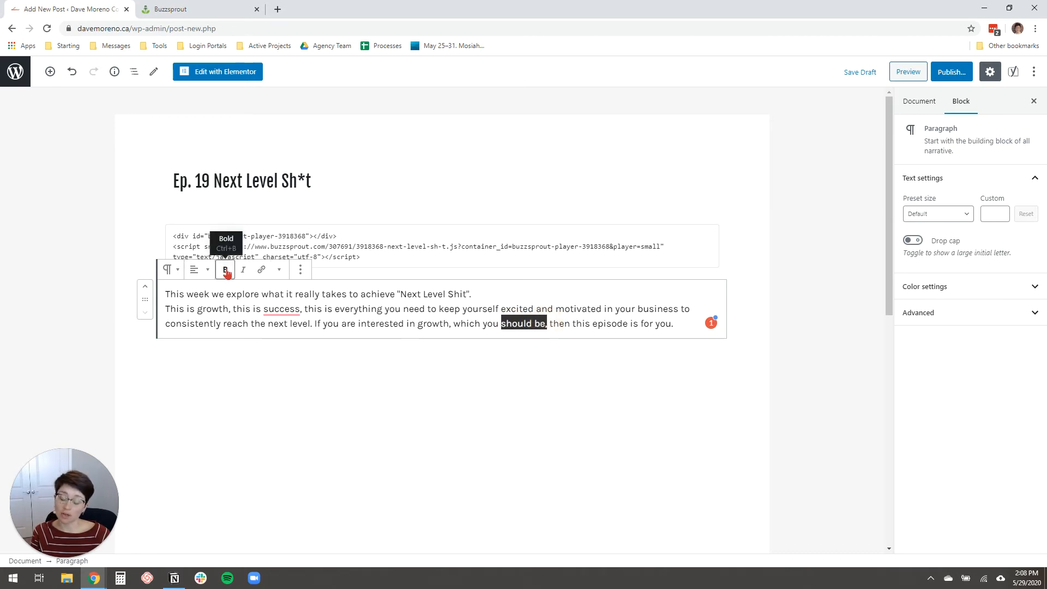
{"action": "left_click", "coordinate": [225, 270]}
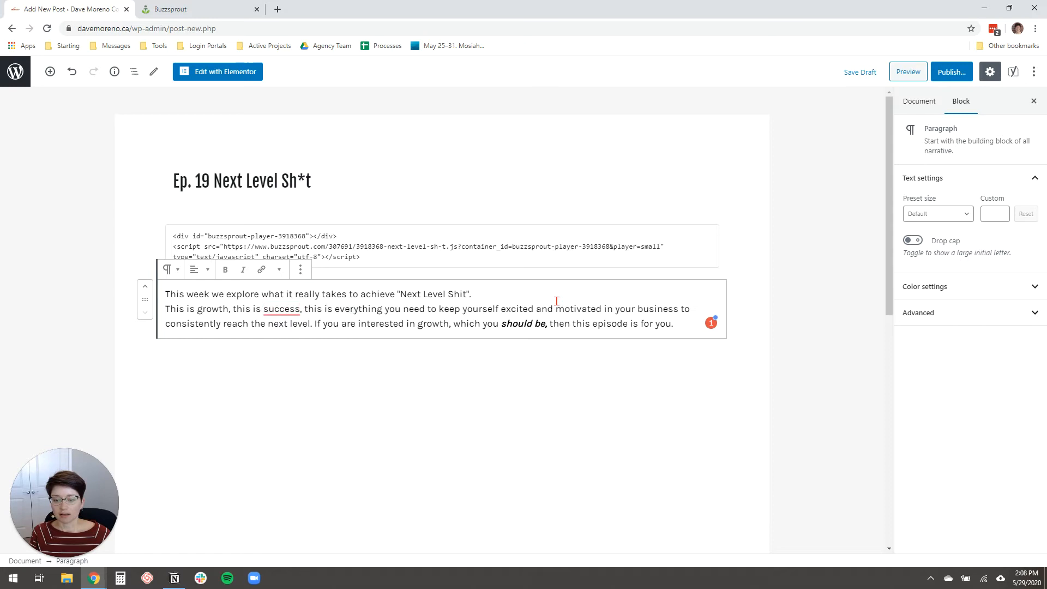
{"action": "mouse_move", "coordinate": [626, 227]}
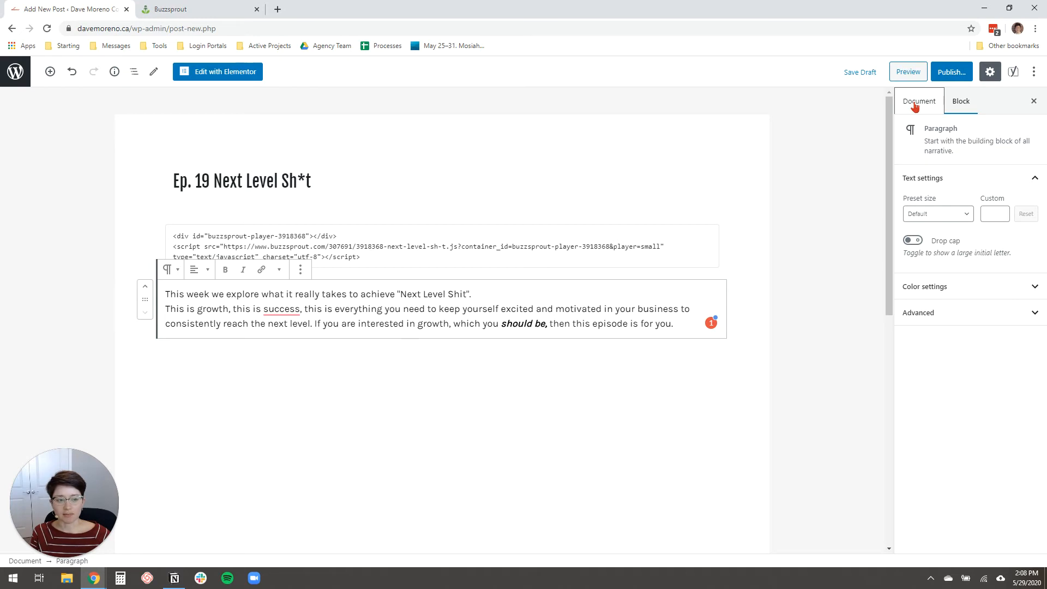
Step: In the post settings, set the publish date to June 3, 2020 at 6:00 am
{"action": "left_click", "coordinate": [919, 101]}
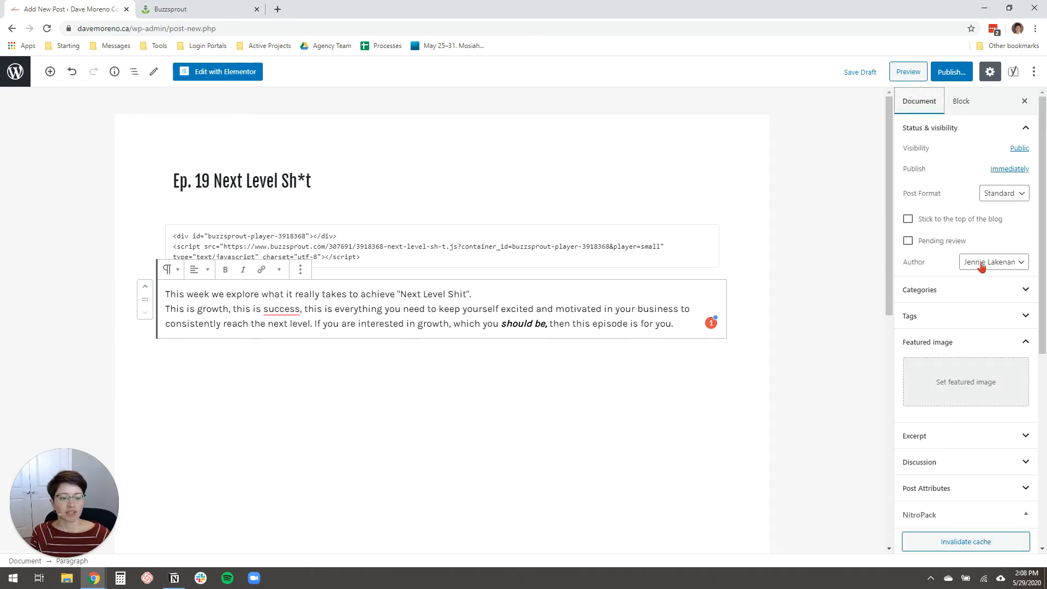
{"action": "left_click", "coordinate": [994, 262]}
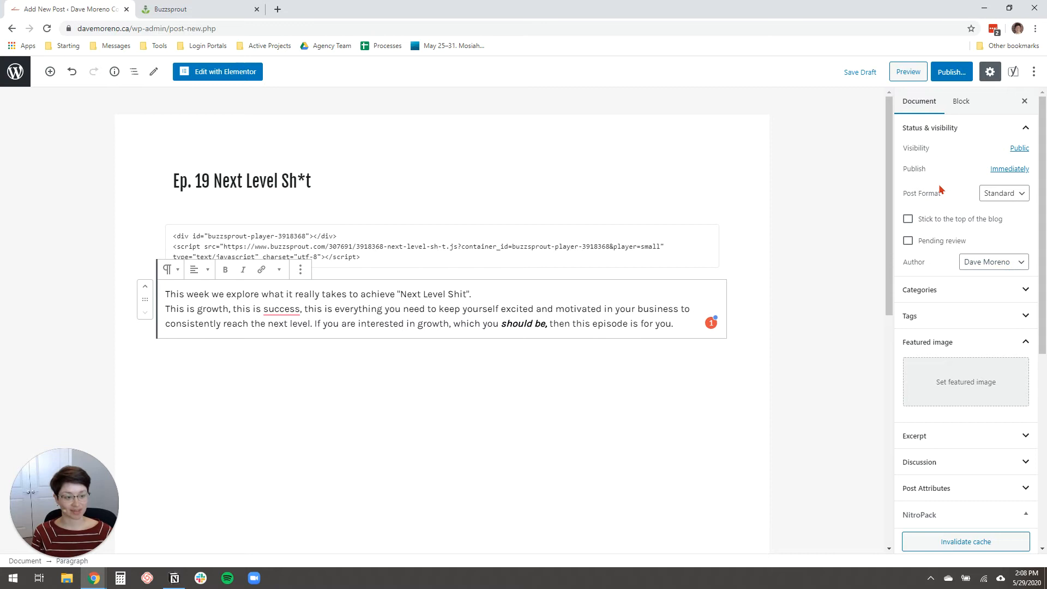
{"action": "mouse_move", "coordinate": [1009, 174]}
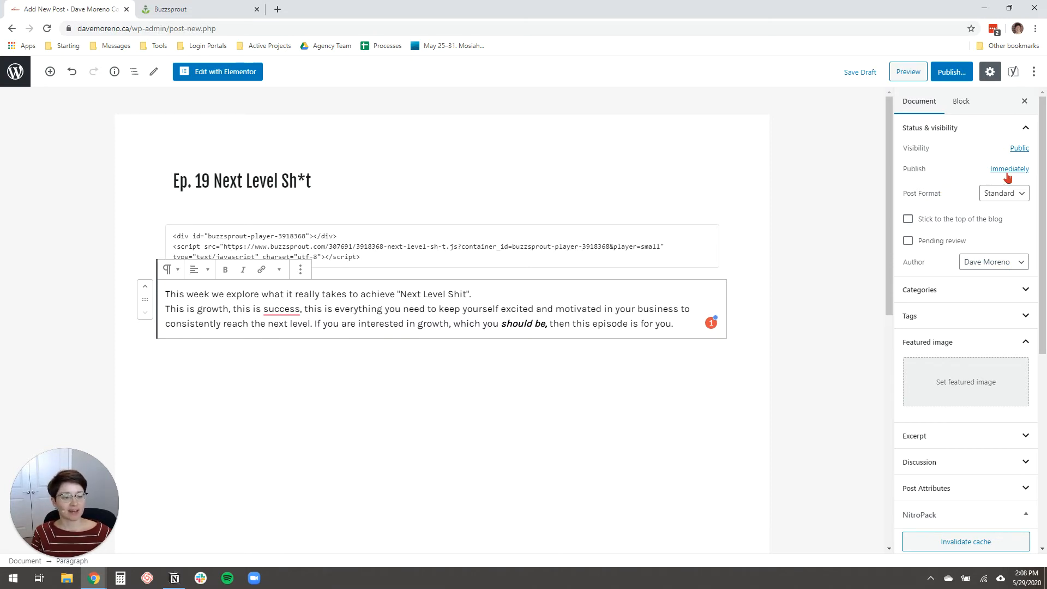
{"action": "left_click", "coordinate": [1009, 168]}
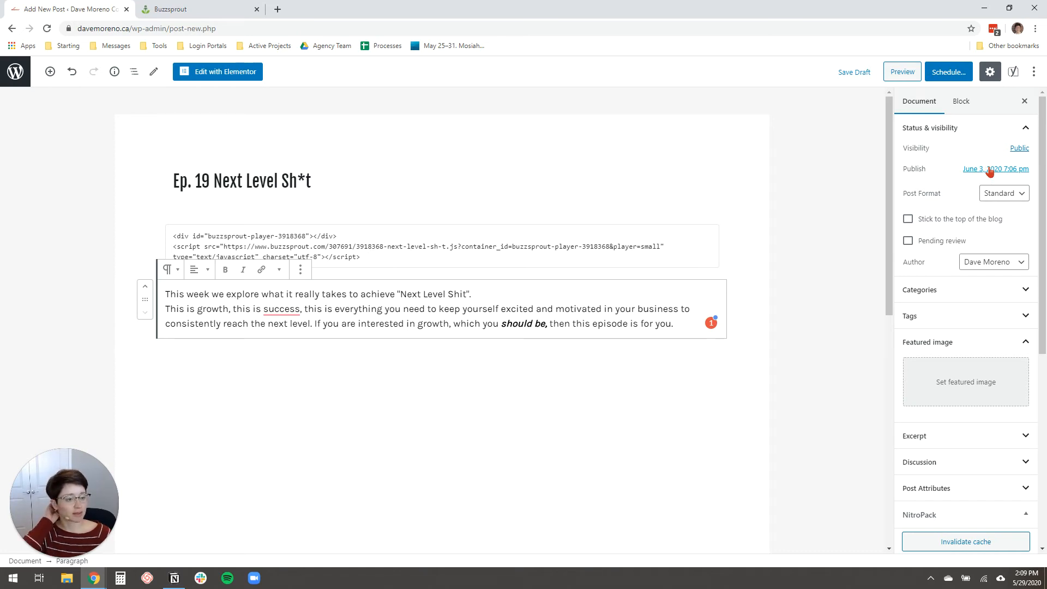
{"action": "left_click", "coordinate": [996, 169]}
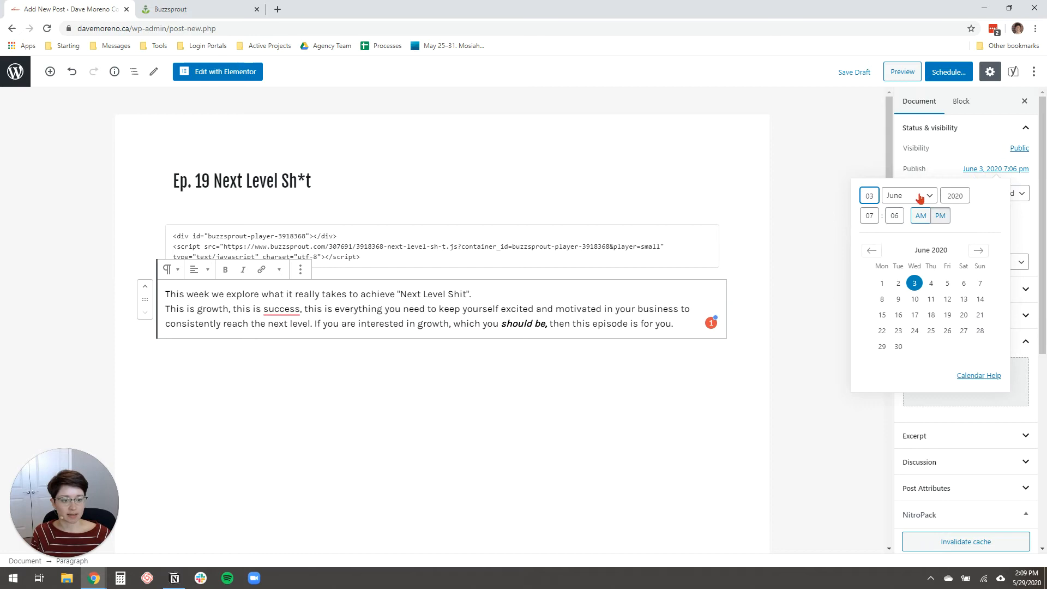
{"action": "left_click", "coordinate": [868, 215]}
{"action": "type", "text": "06"}
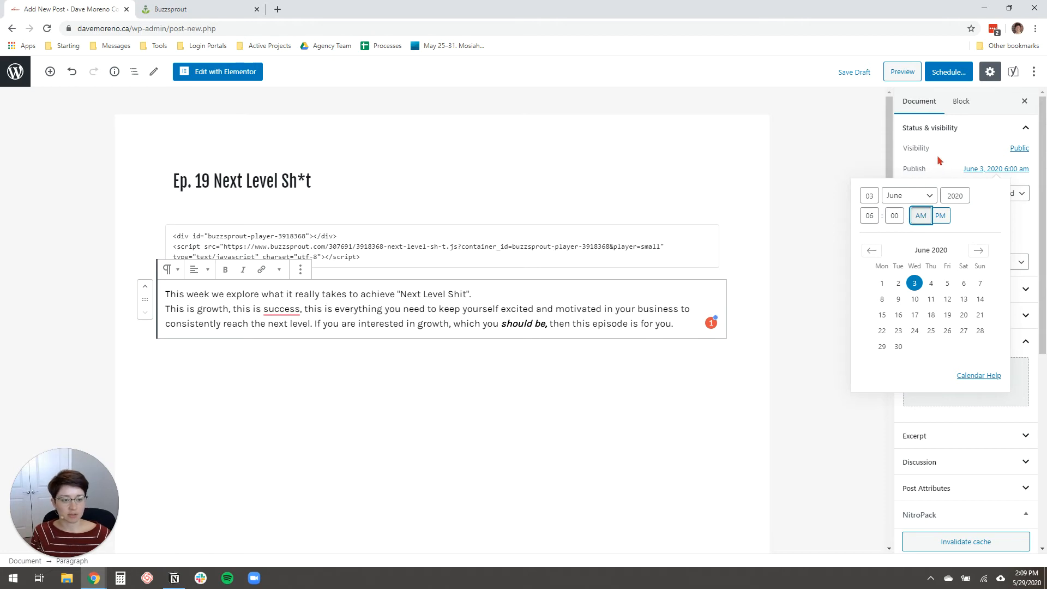
{"action": "left_click", "coordinate": [996, 168]}
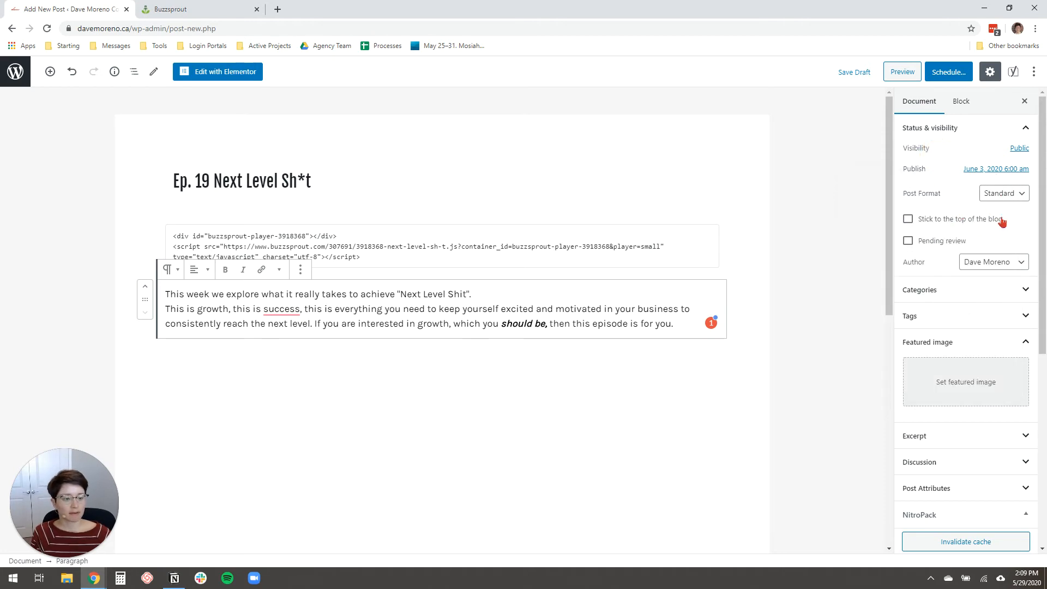
Step: Review the Categories panel and leave the post uncategorized
{"action": "scroll", "scroll_direction": "down", "scroll_amount": 3}
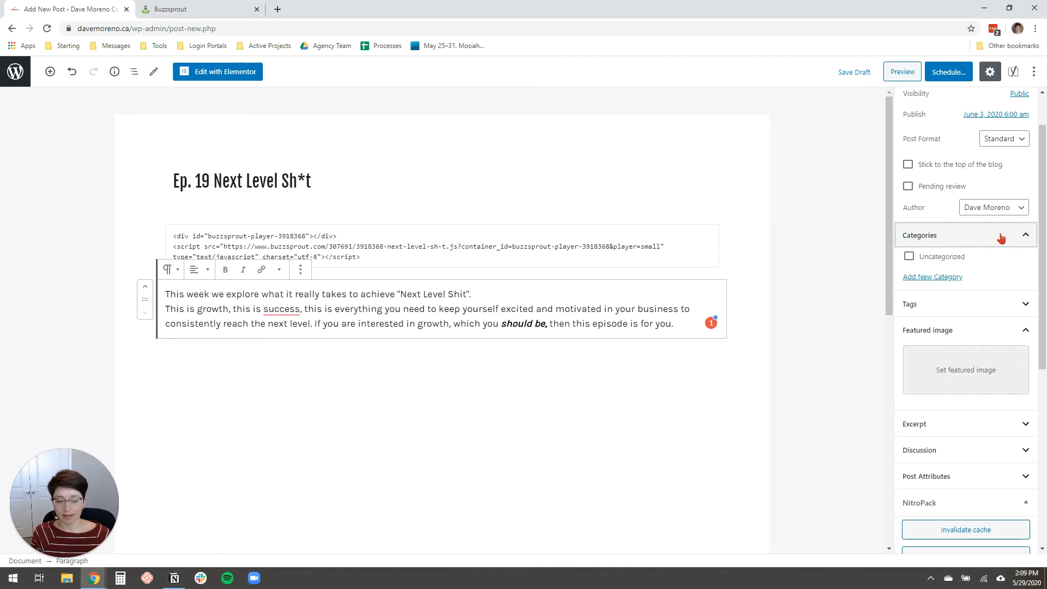
{"action": "left_click", "coordinate": [1025, 235]}
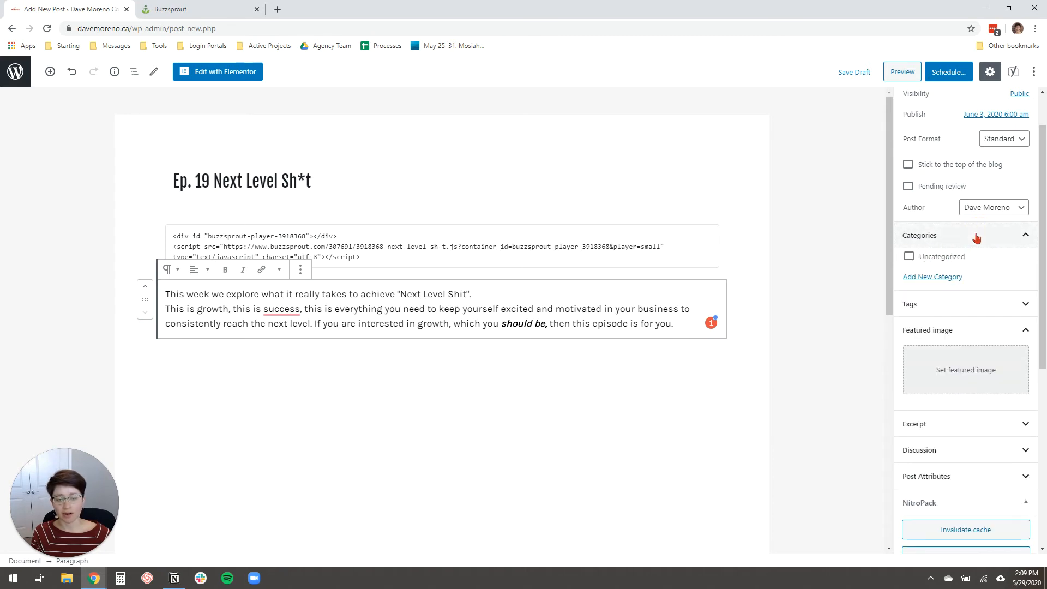
{"action": "left_click", "coordinate": [967, 236]}
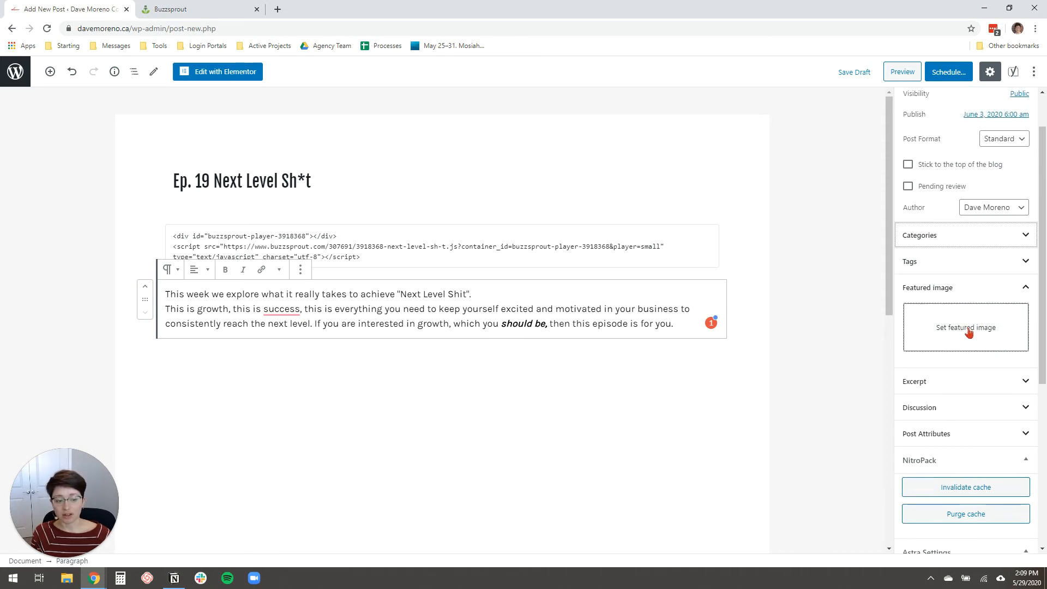
Step: Upload ep-19-dave-moreno from the Desktop and set it as the featured image
{"action": "left_click", "coordinate": [180, 9]}
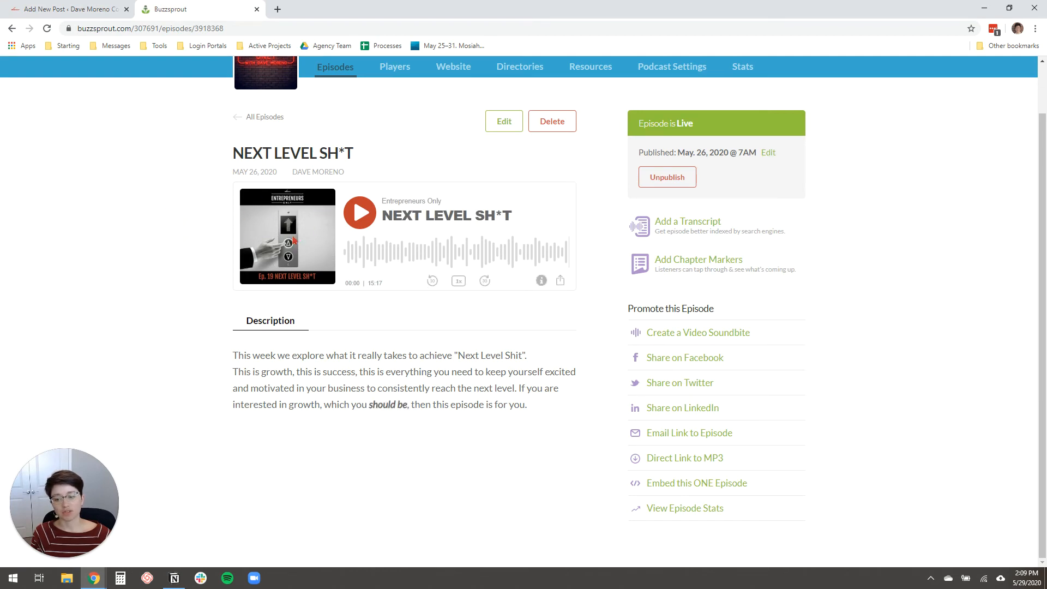
{"action": "left_click", "coordinate": [60, 9]}
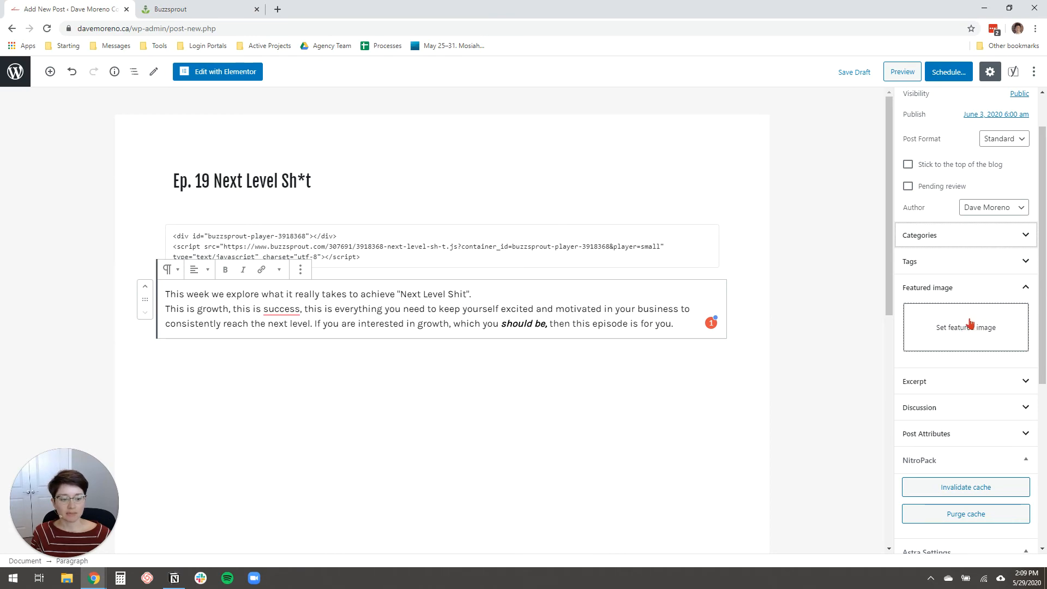
{"action": "left_click", "coordinate": [966, 327]}
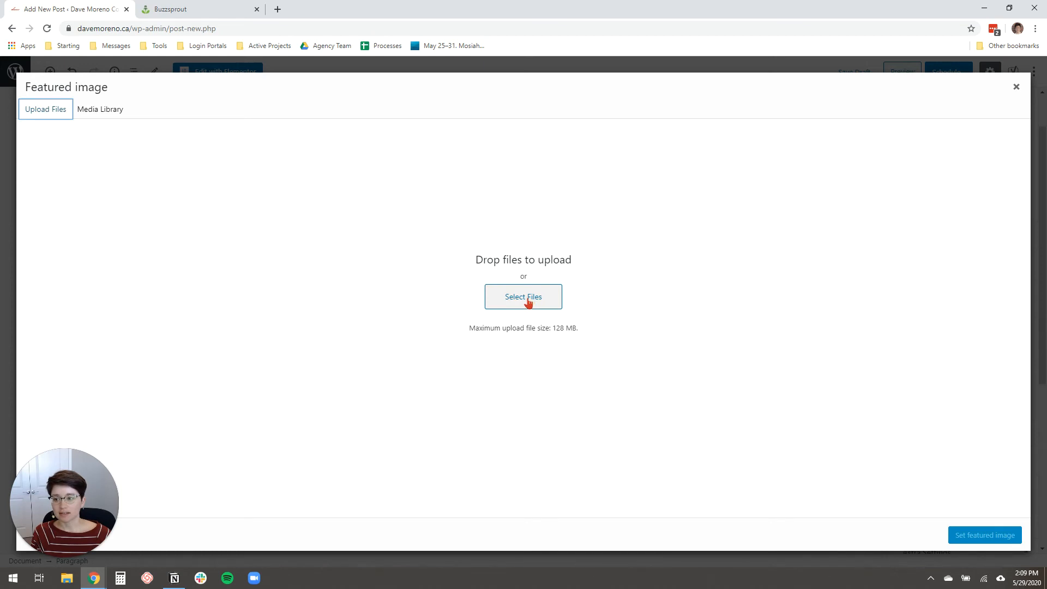
{"action": "left_click", "coordinate": [524, 297]}
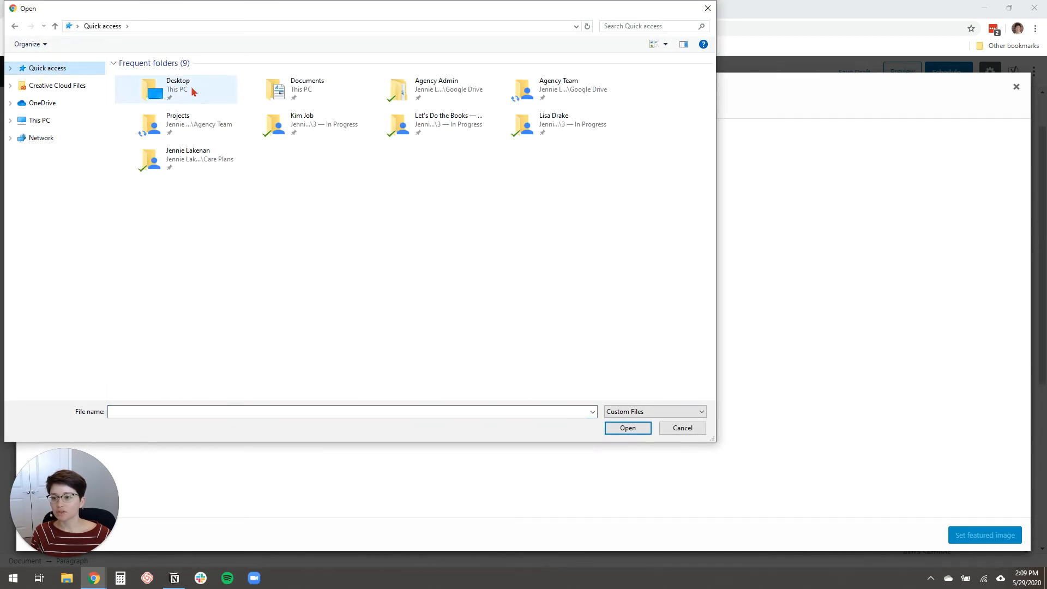
{"action": "double_click", "coordinate": [179, 89]}
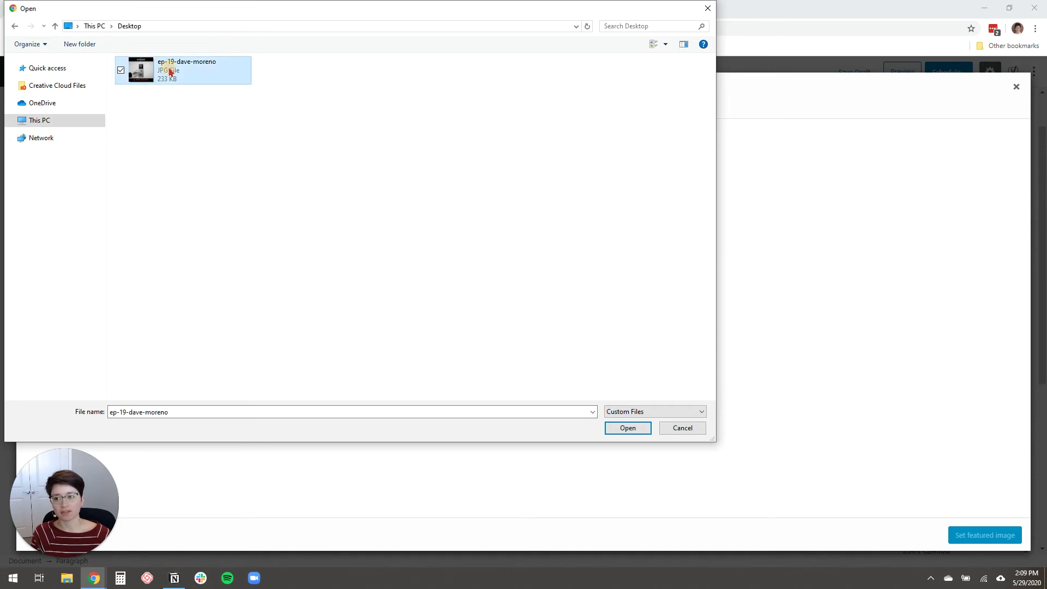
{"action": "left_click", "coordinate": [628, 427]}
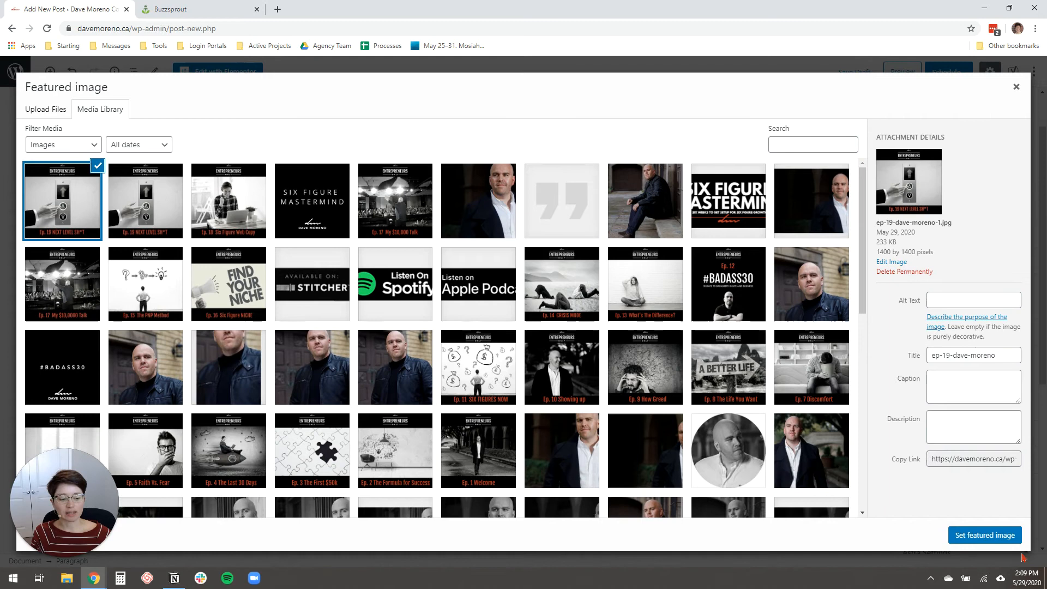
{"action": "left_click", "coordinate": [984, 534]}
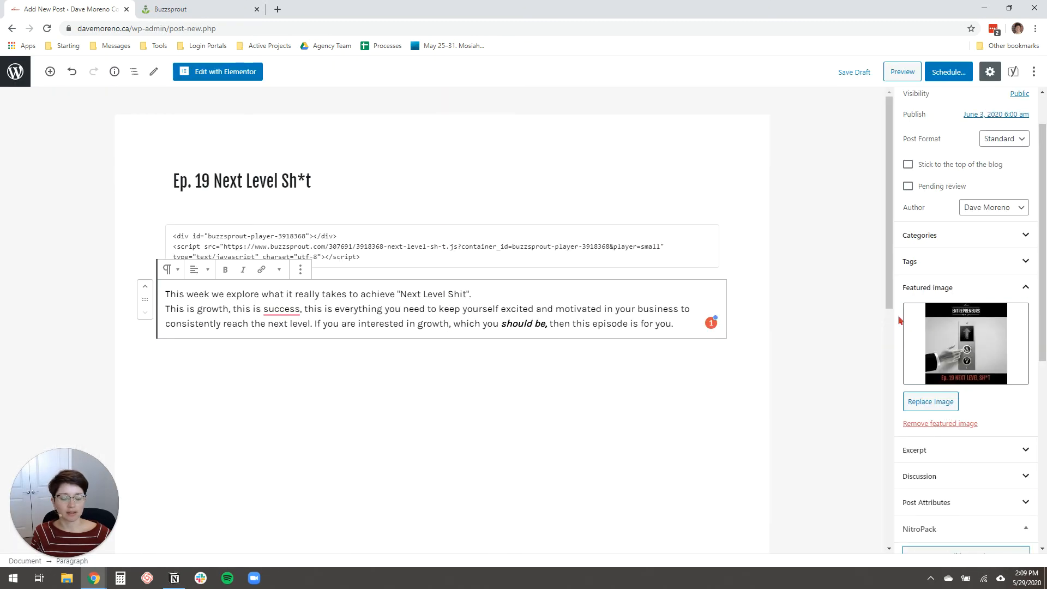
{"action": "left_click", "coordinate": [310, 181]}
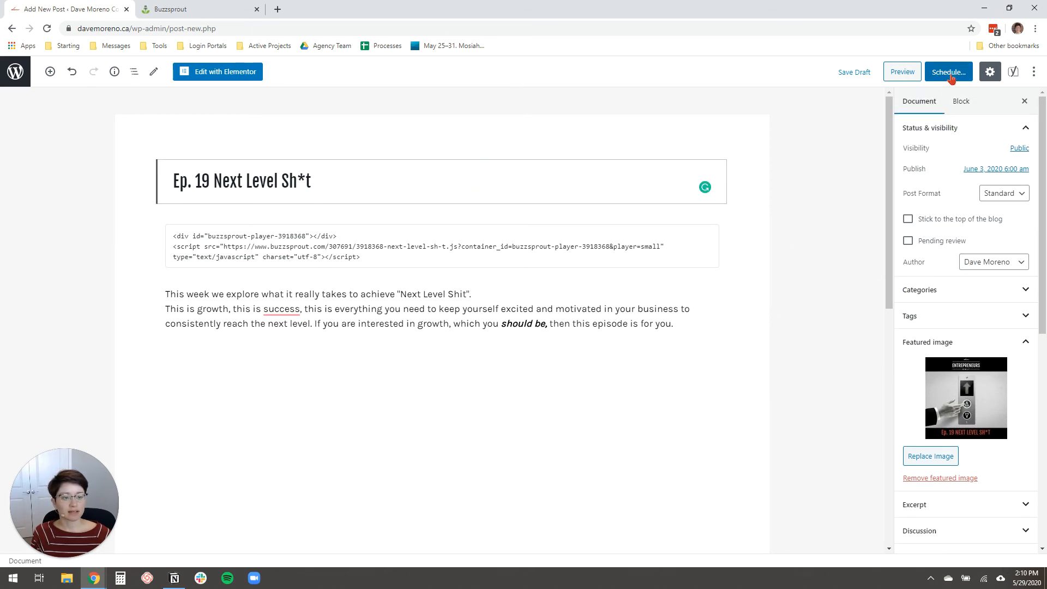
Step: Confirm scheduling so the post goes live June 3, 2020 at 6:00 am
{"action": "left_click", "coordinate": [949, 72]}
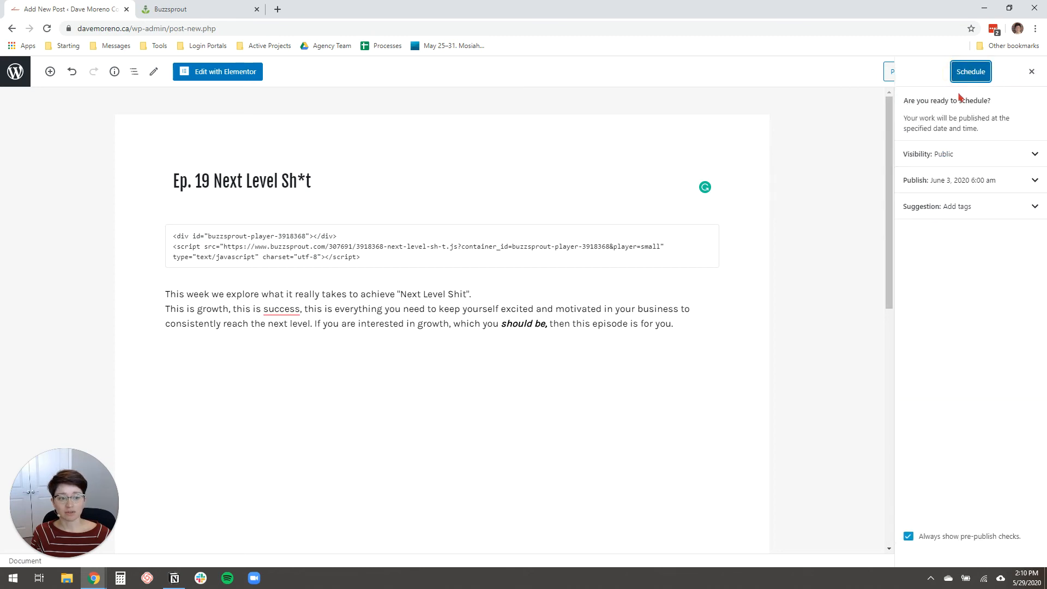
{"action": "left_click", "coordinate": [971, 72]}
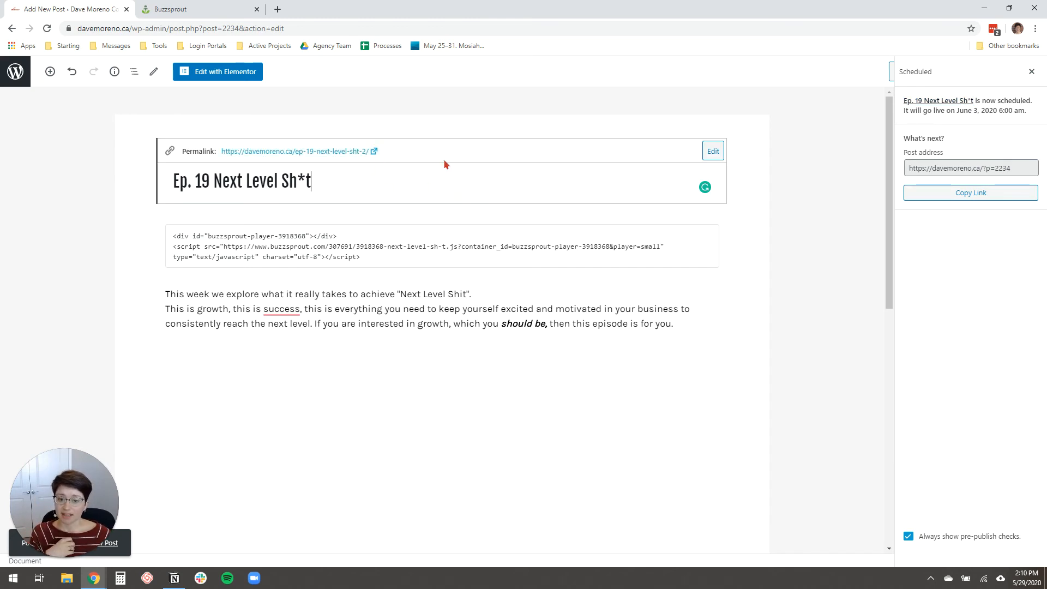
Step: Set the permalink slug to next-level-shit and update the scheduled post with the new address
{"action": "left_click", "coordinate": [713, 150]}
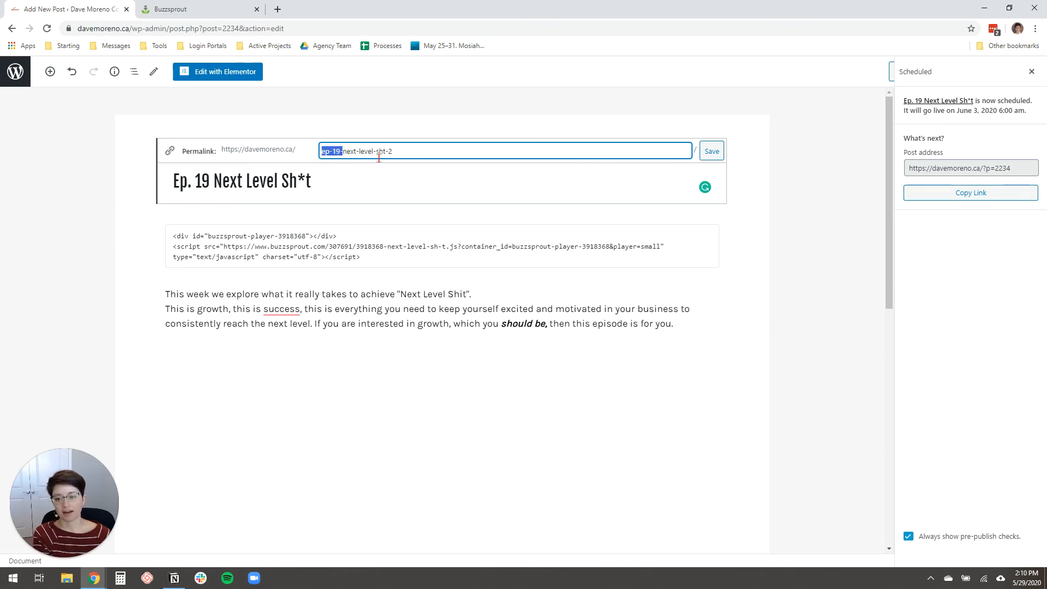
{"action": "type", "text": "next-level-sh"}
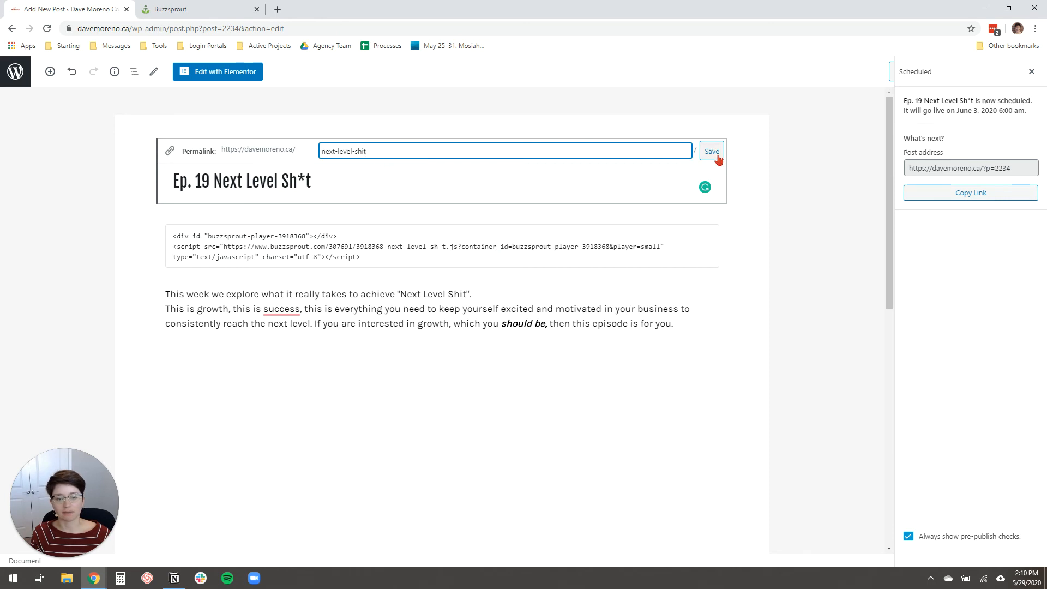
{"action": "left_click", "coordinate": [711, 151]}
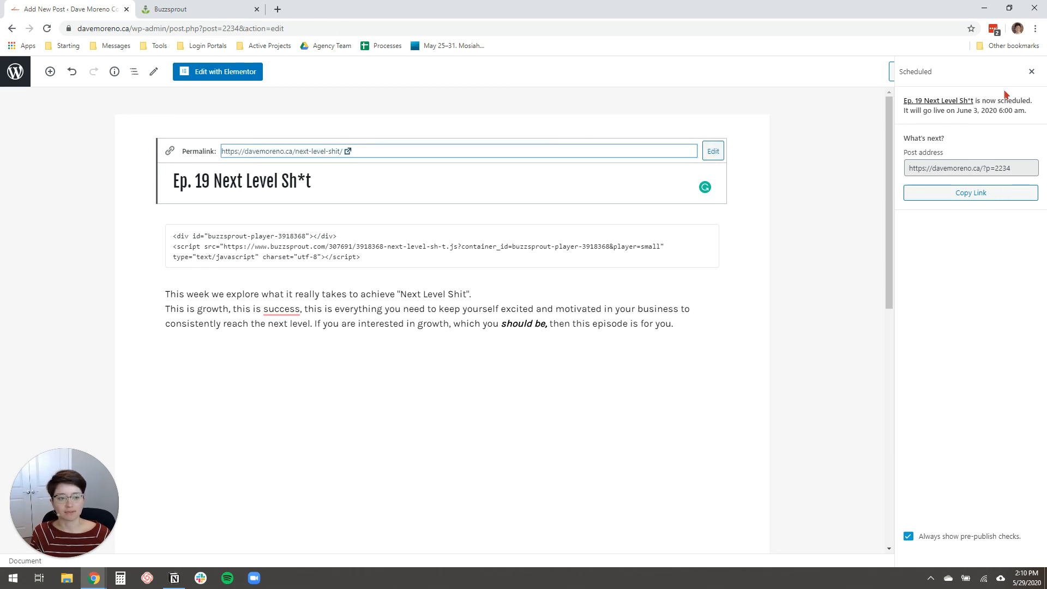
{"action": "left_click", "coordinate": [1032, 72]}
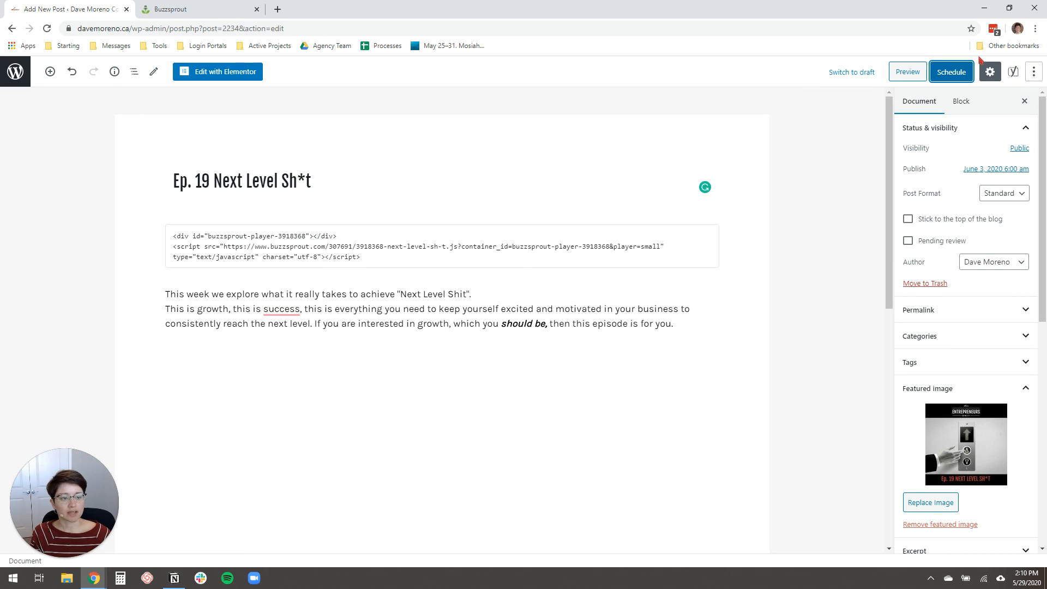
{"action": "left_click", "coordinate": [951, 72]}
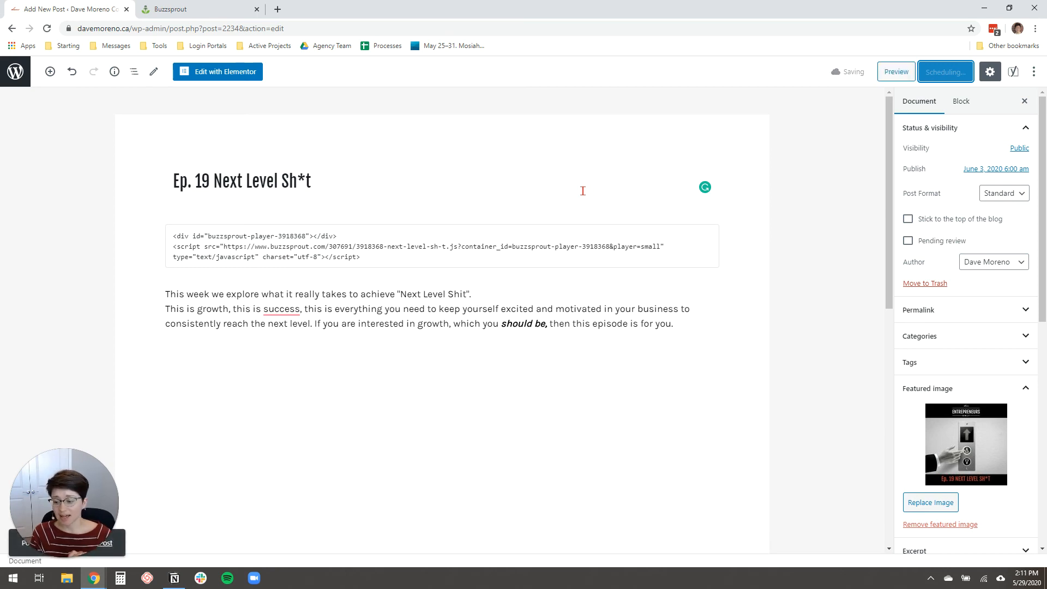
{"action": "mouse_move", "coordinate": [153, 409]}
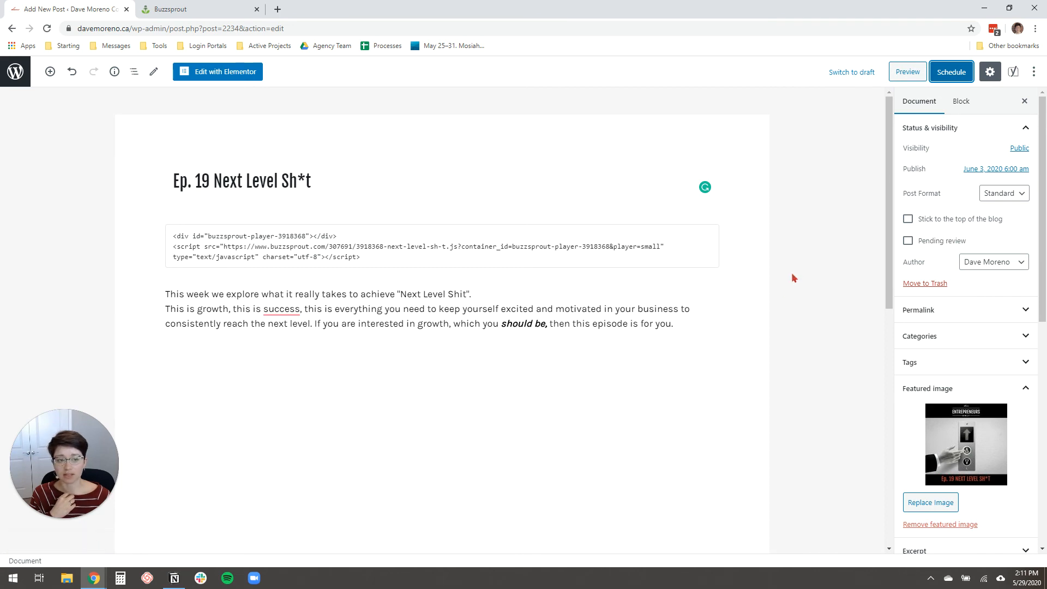
{"action": "mouse_move", "coordinate": [759, 301]}
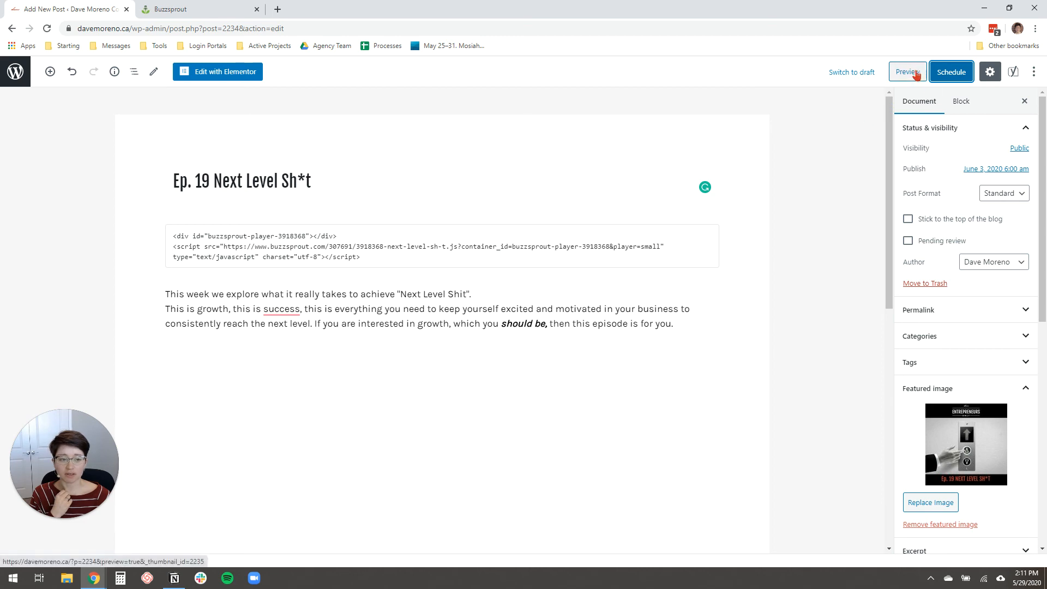
Step: Preview Ep. 19 Next Level Sh*t on the site, showing the player, description and podcast badges
{"action": "left_click", "coordinate": [907, 72]}
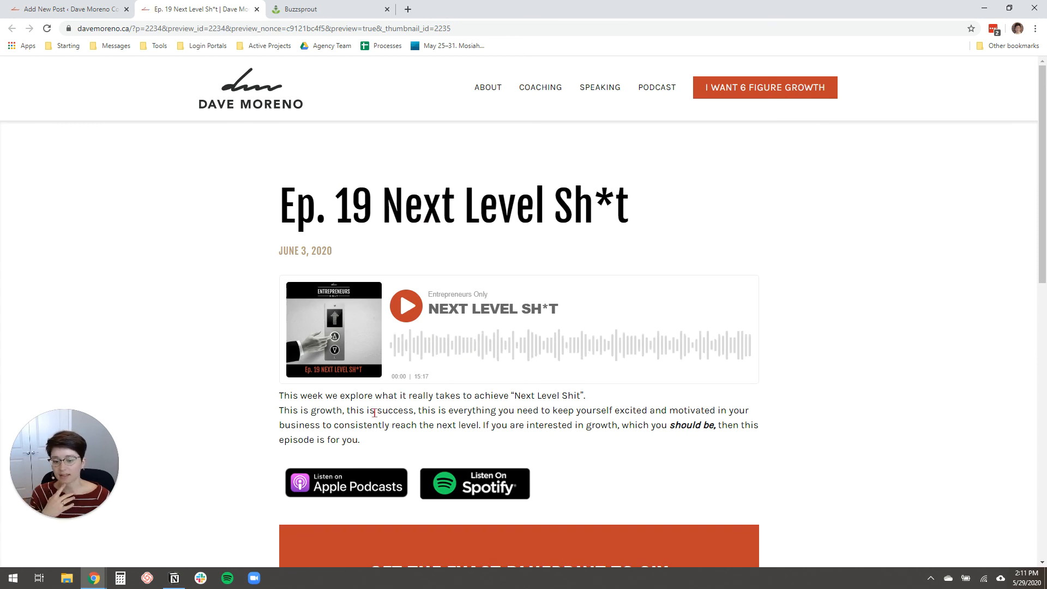
{"action": "scroll", "scroll_direction": "down", "scroll_amount": 3}
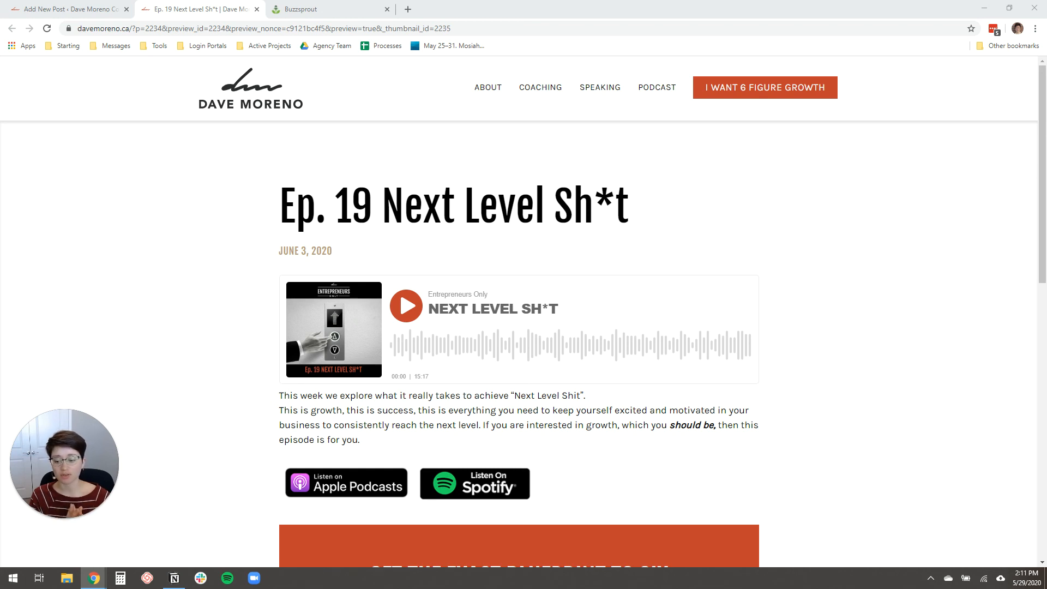
{"action": "mouse_move", "coordinate": [899, 421]}
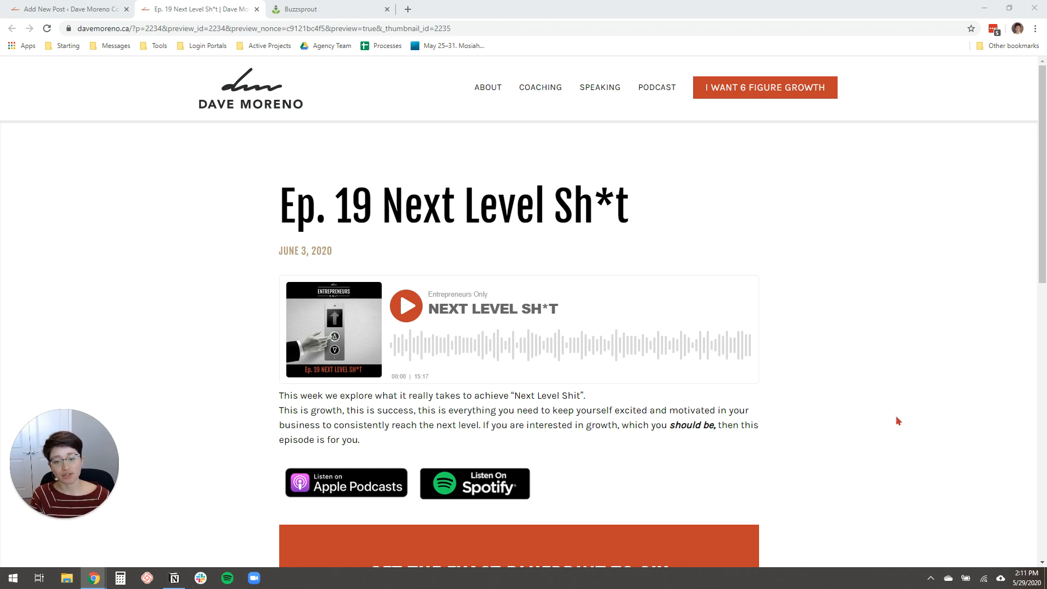